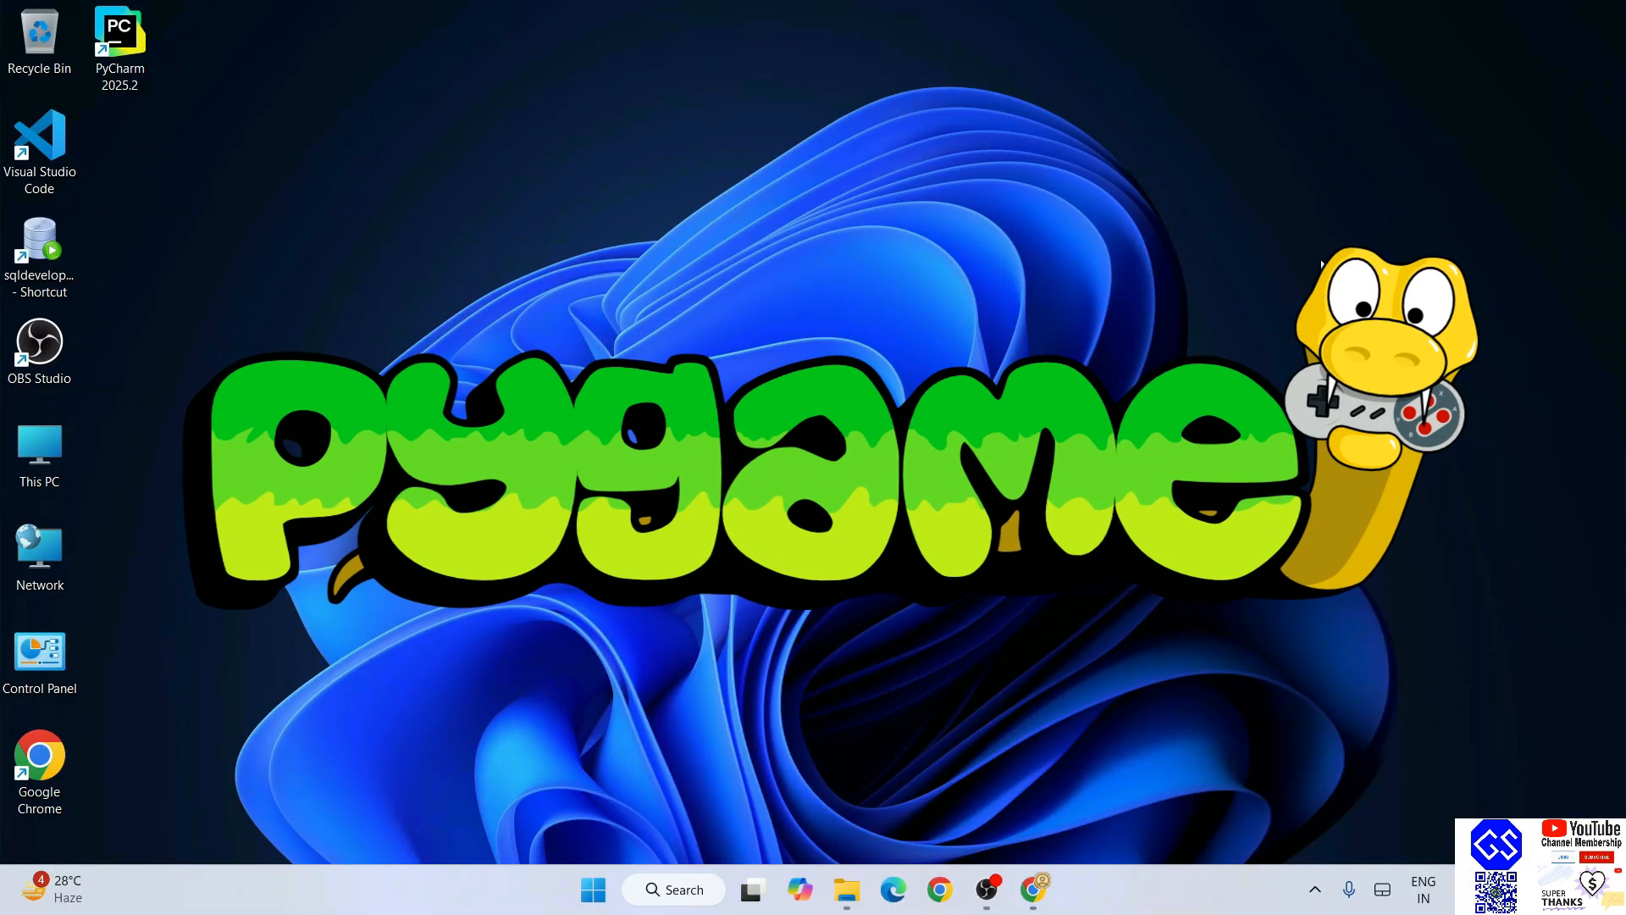
View the python.org downloads page in Chrome, then switch to Command Prompt
left_click(1034, 890)
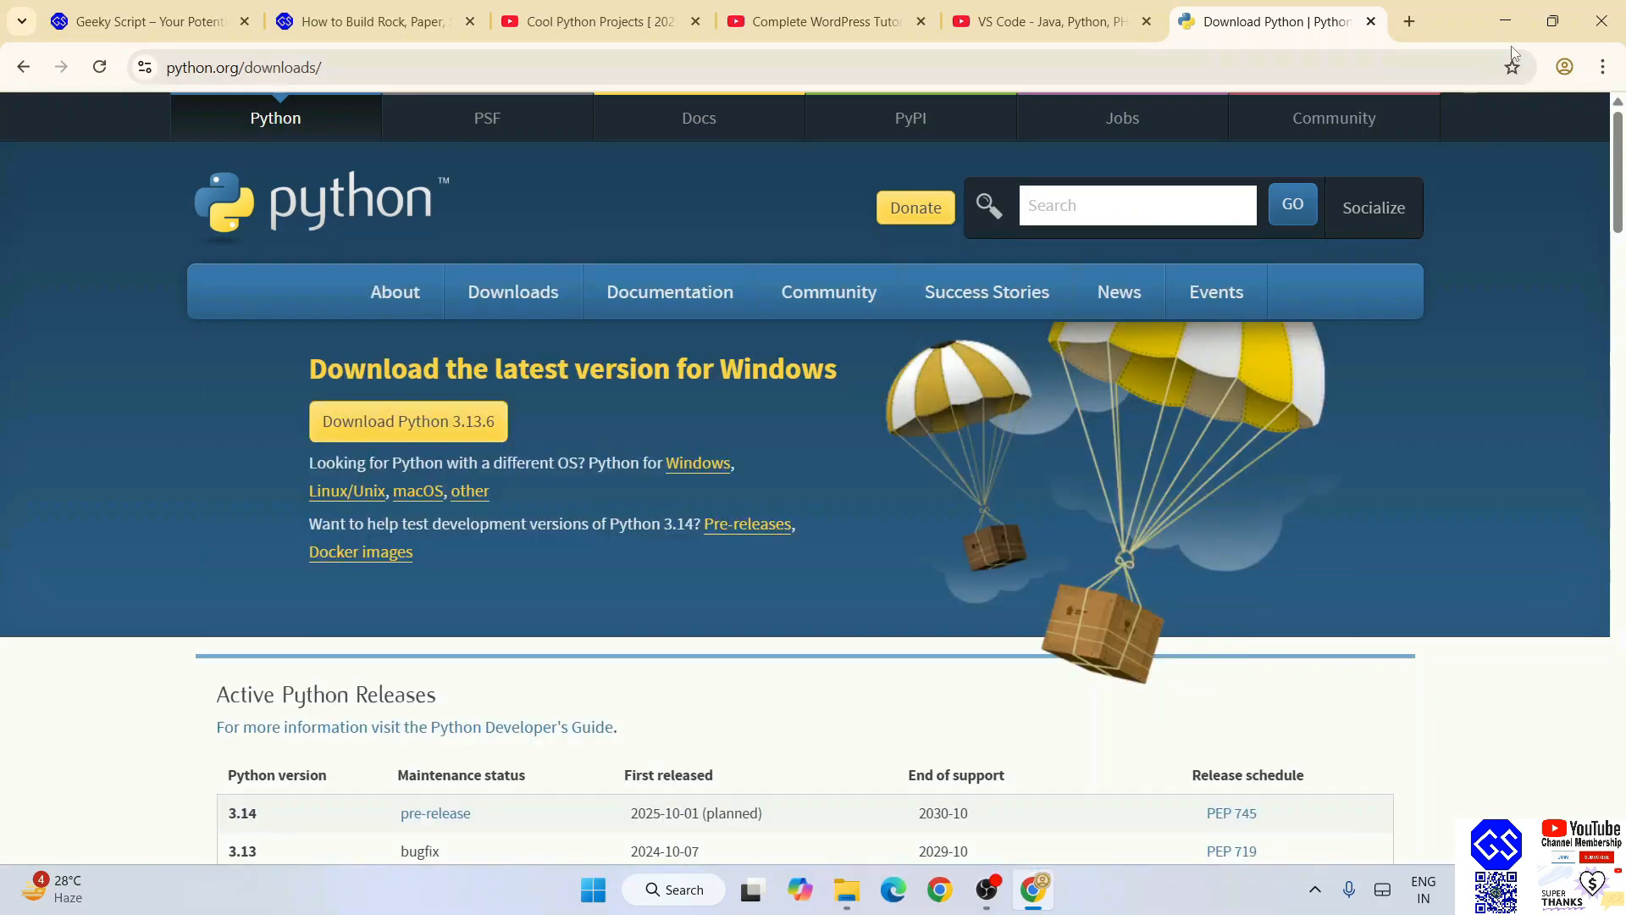
left_click(675, 889)
type("p")
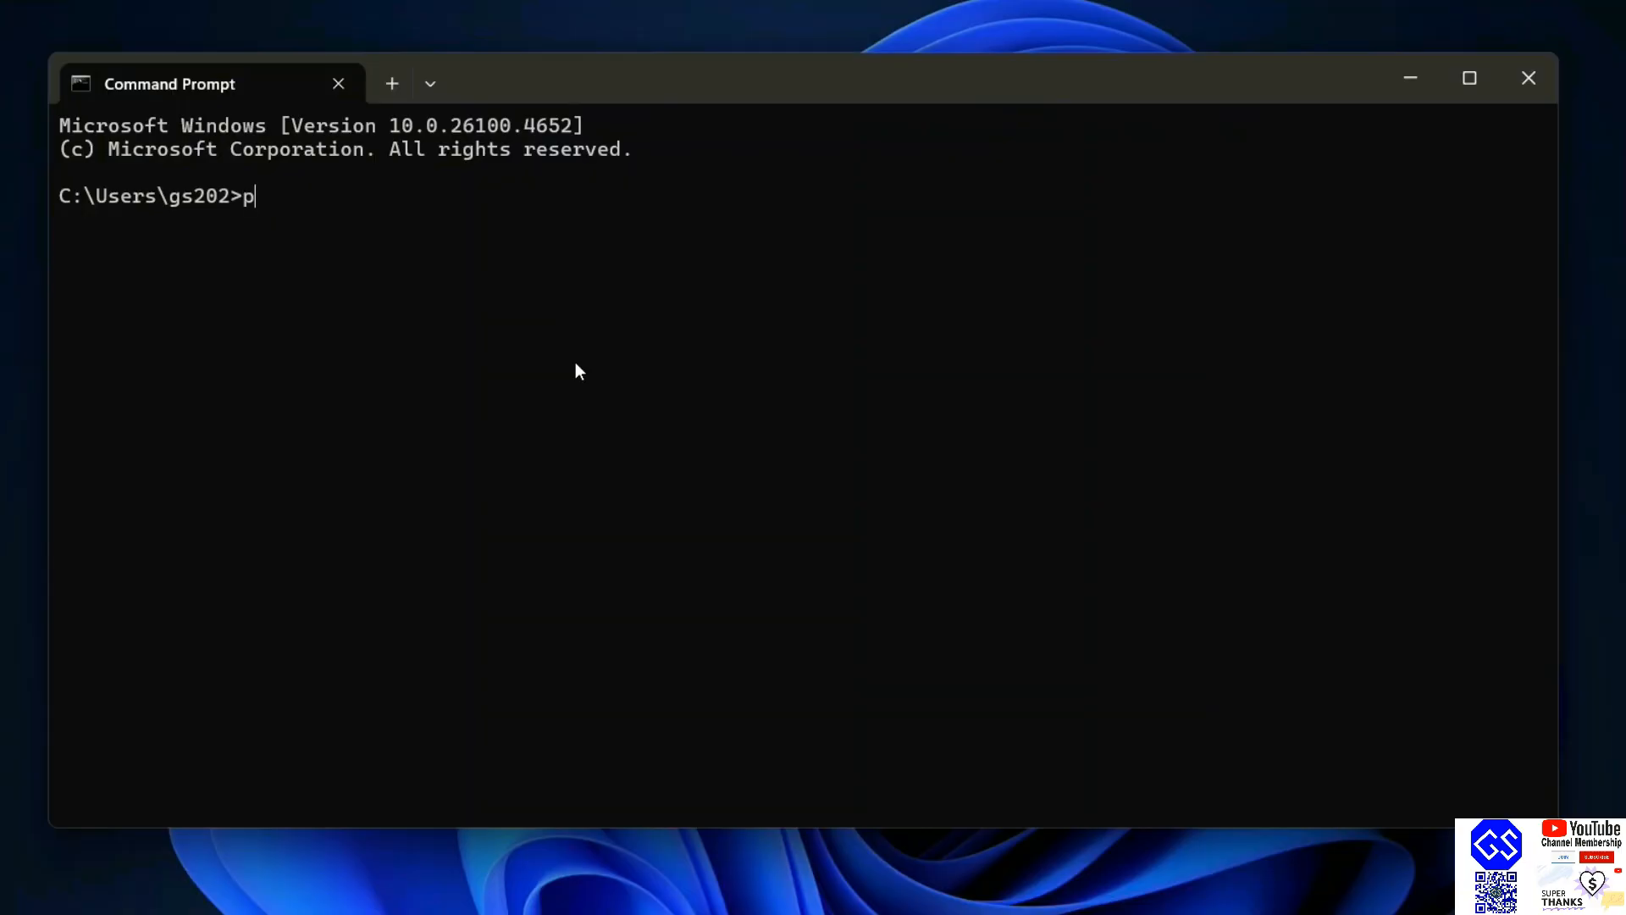
Run python --version to confirm Python 3.13.6, then begin the pip index versions pip query
type("ython --version")
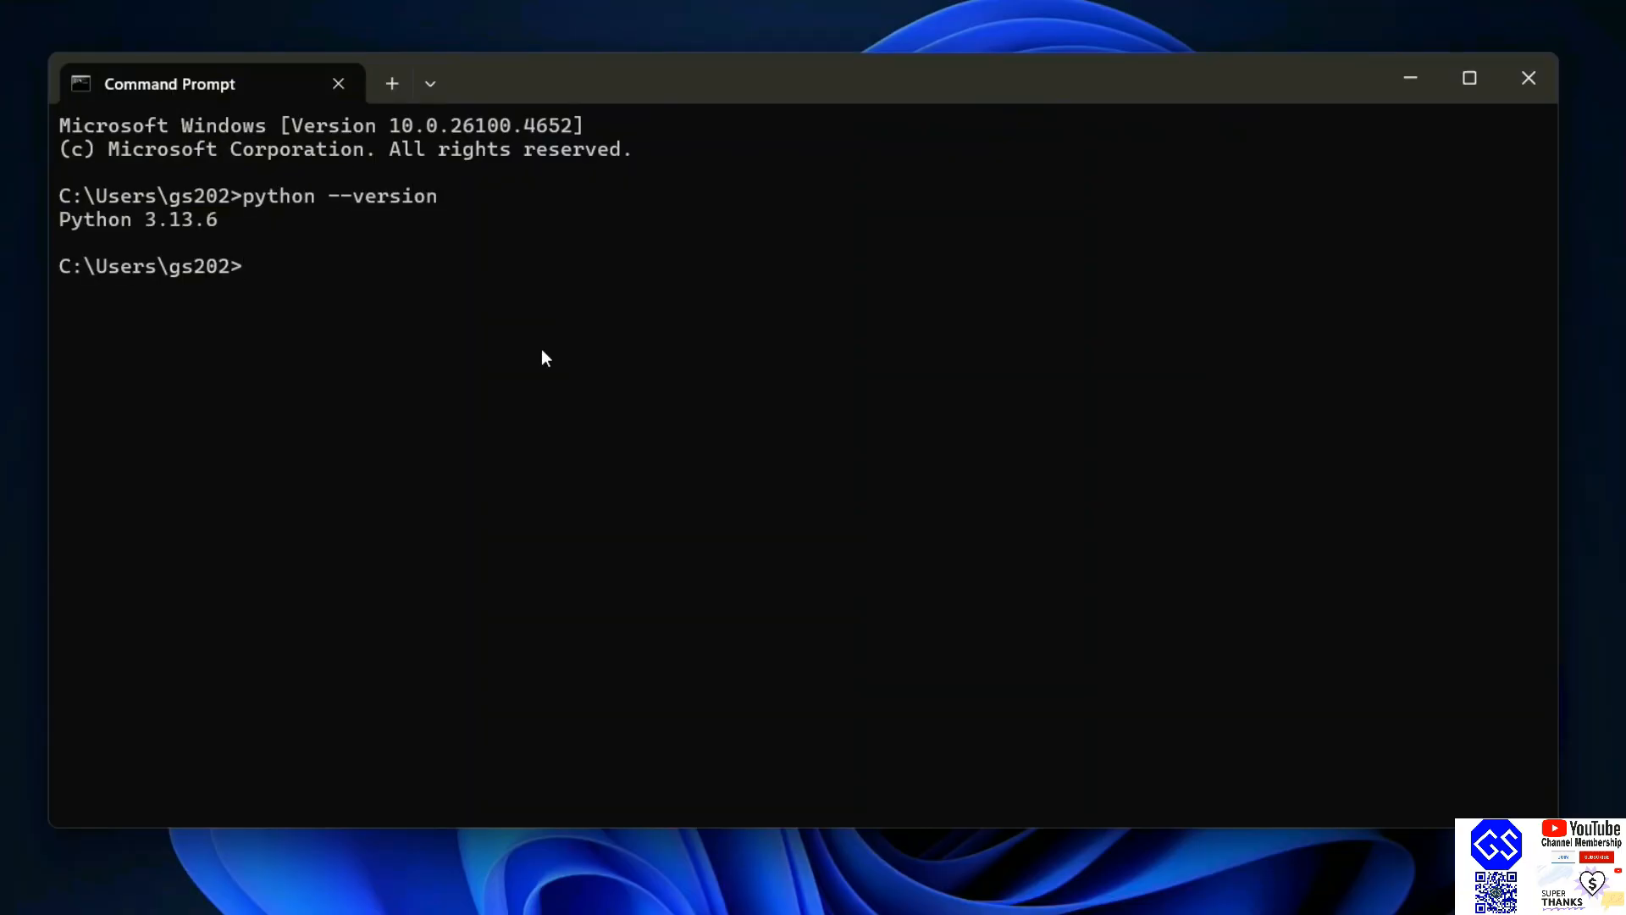
mouse_move(350, 232)
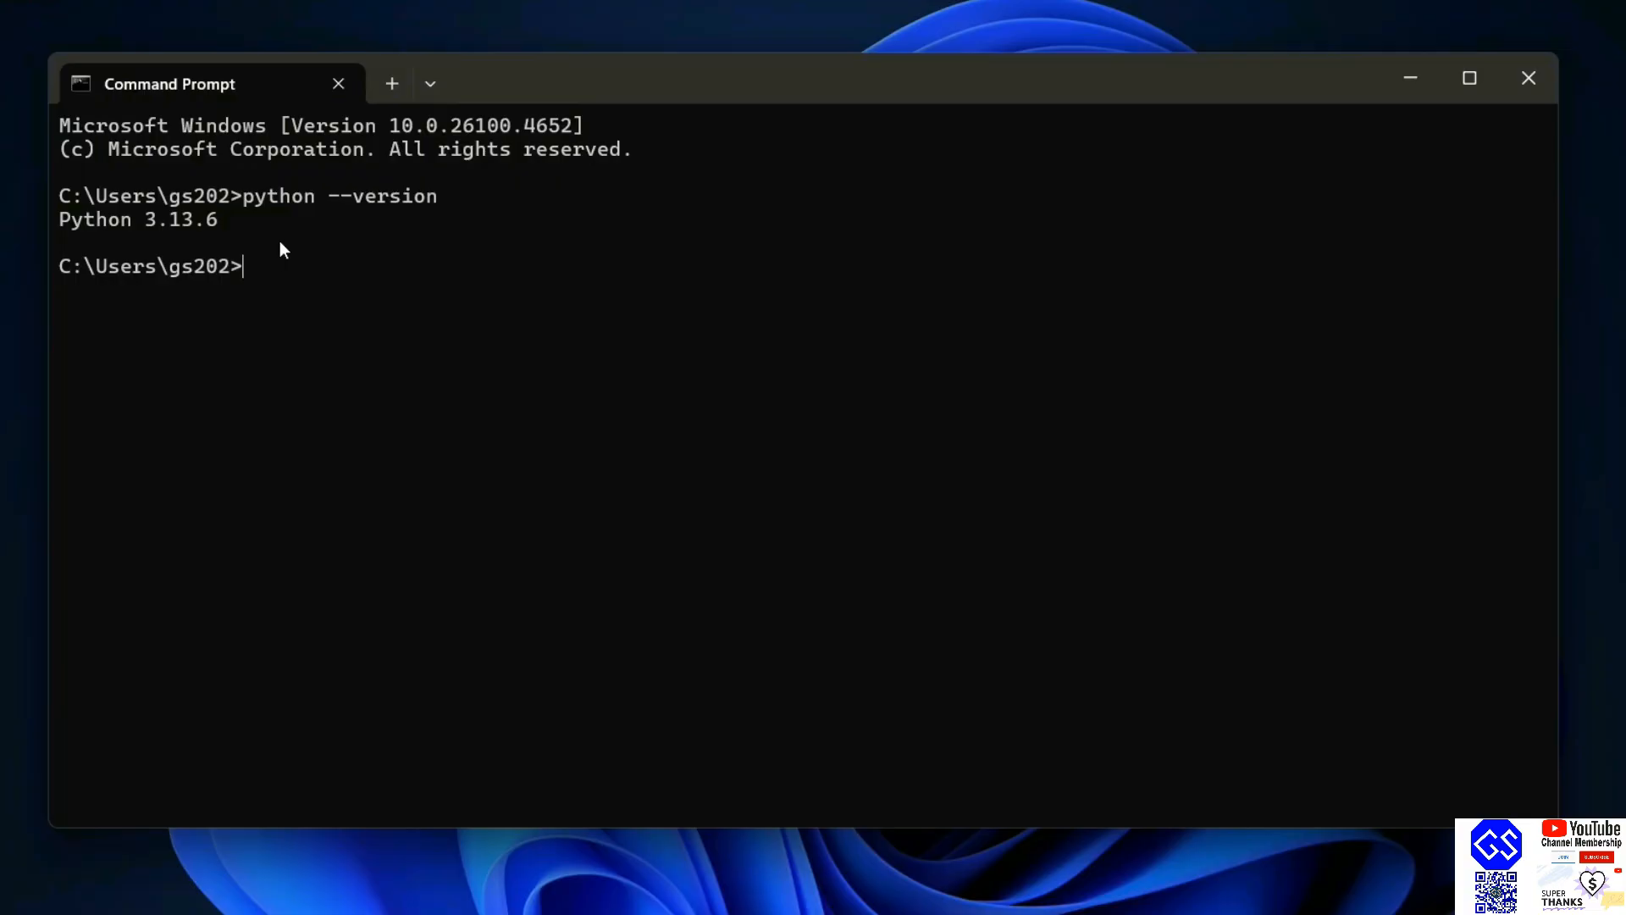
type("pip index versions pip")
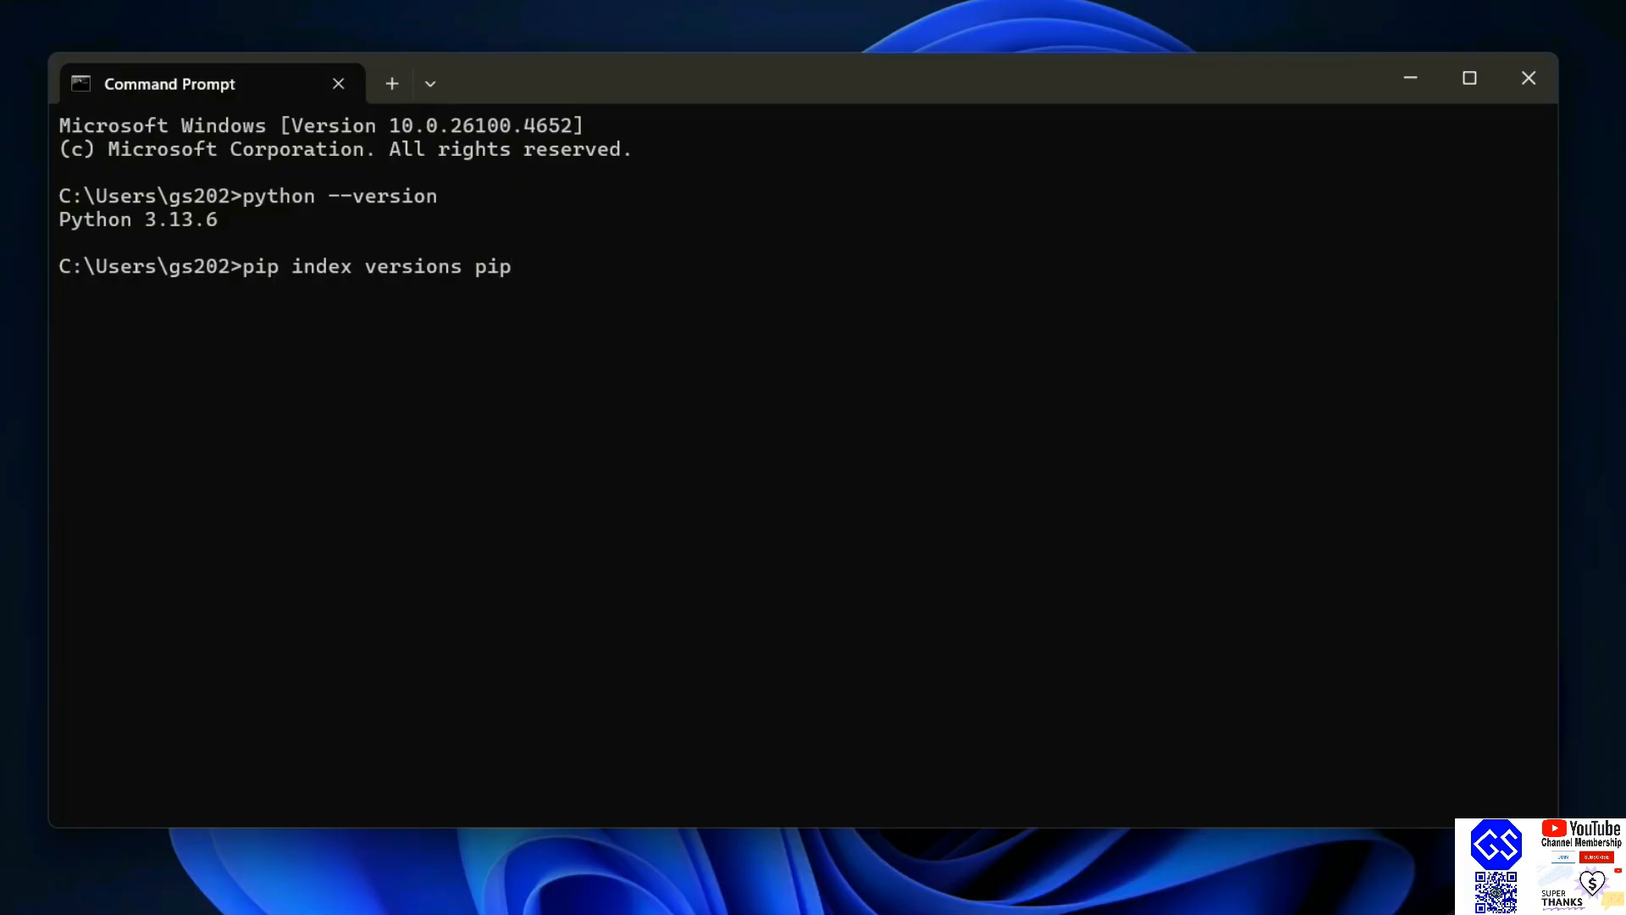
Run pip index versions pip, showing installed and latest pip are both 25.2
key("enter")
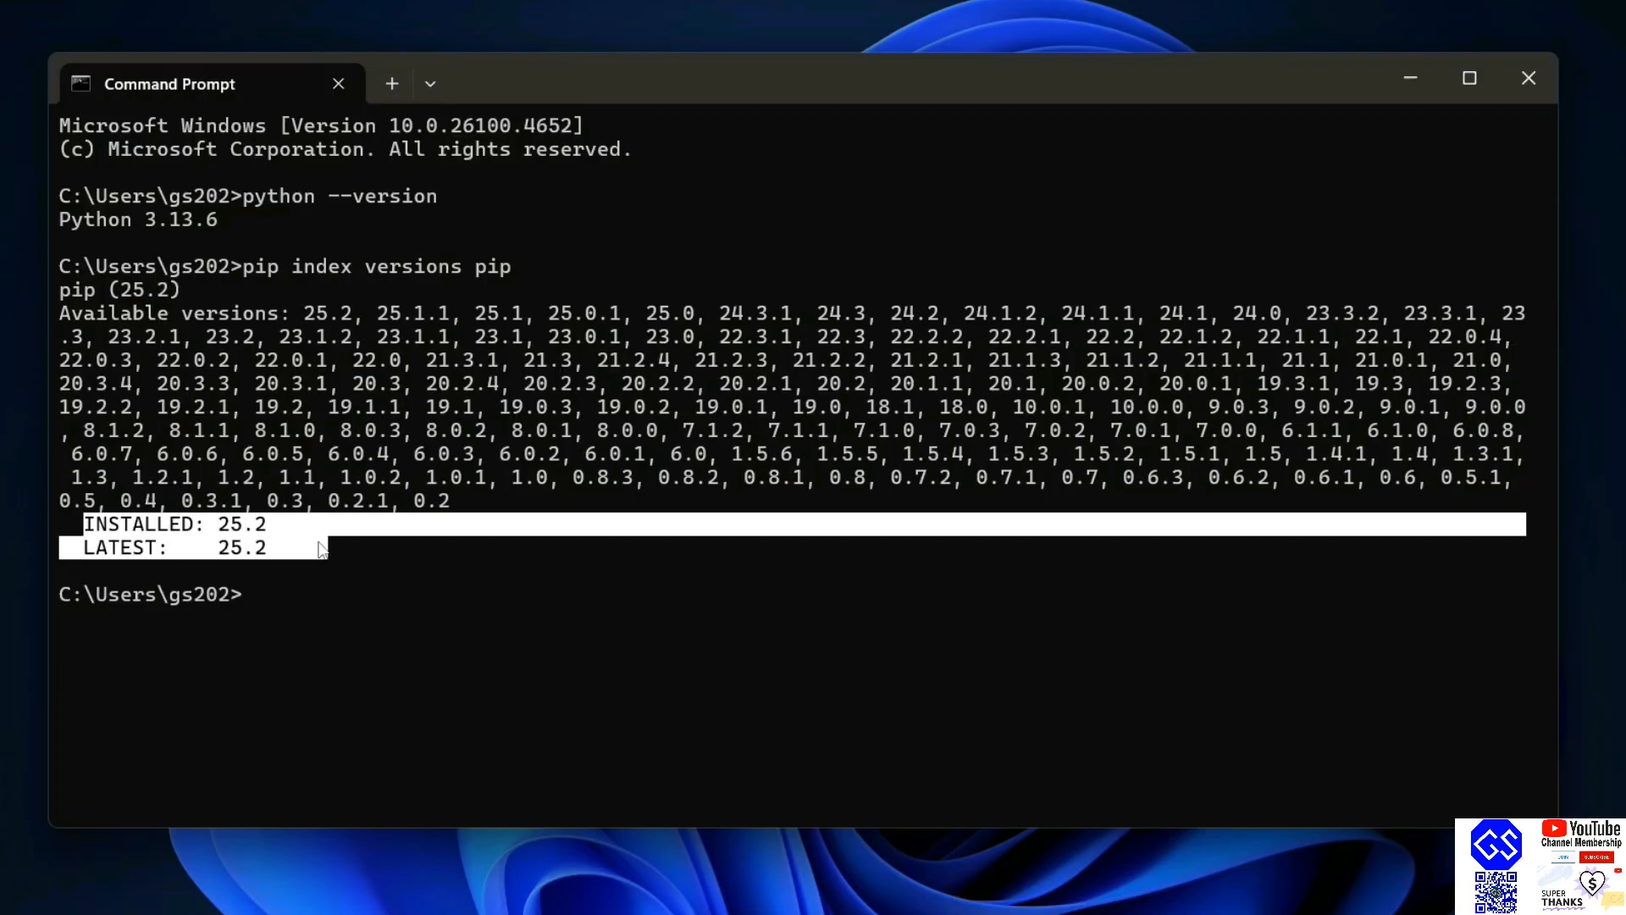
mouse_move(276, 578)
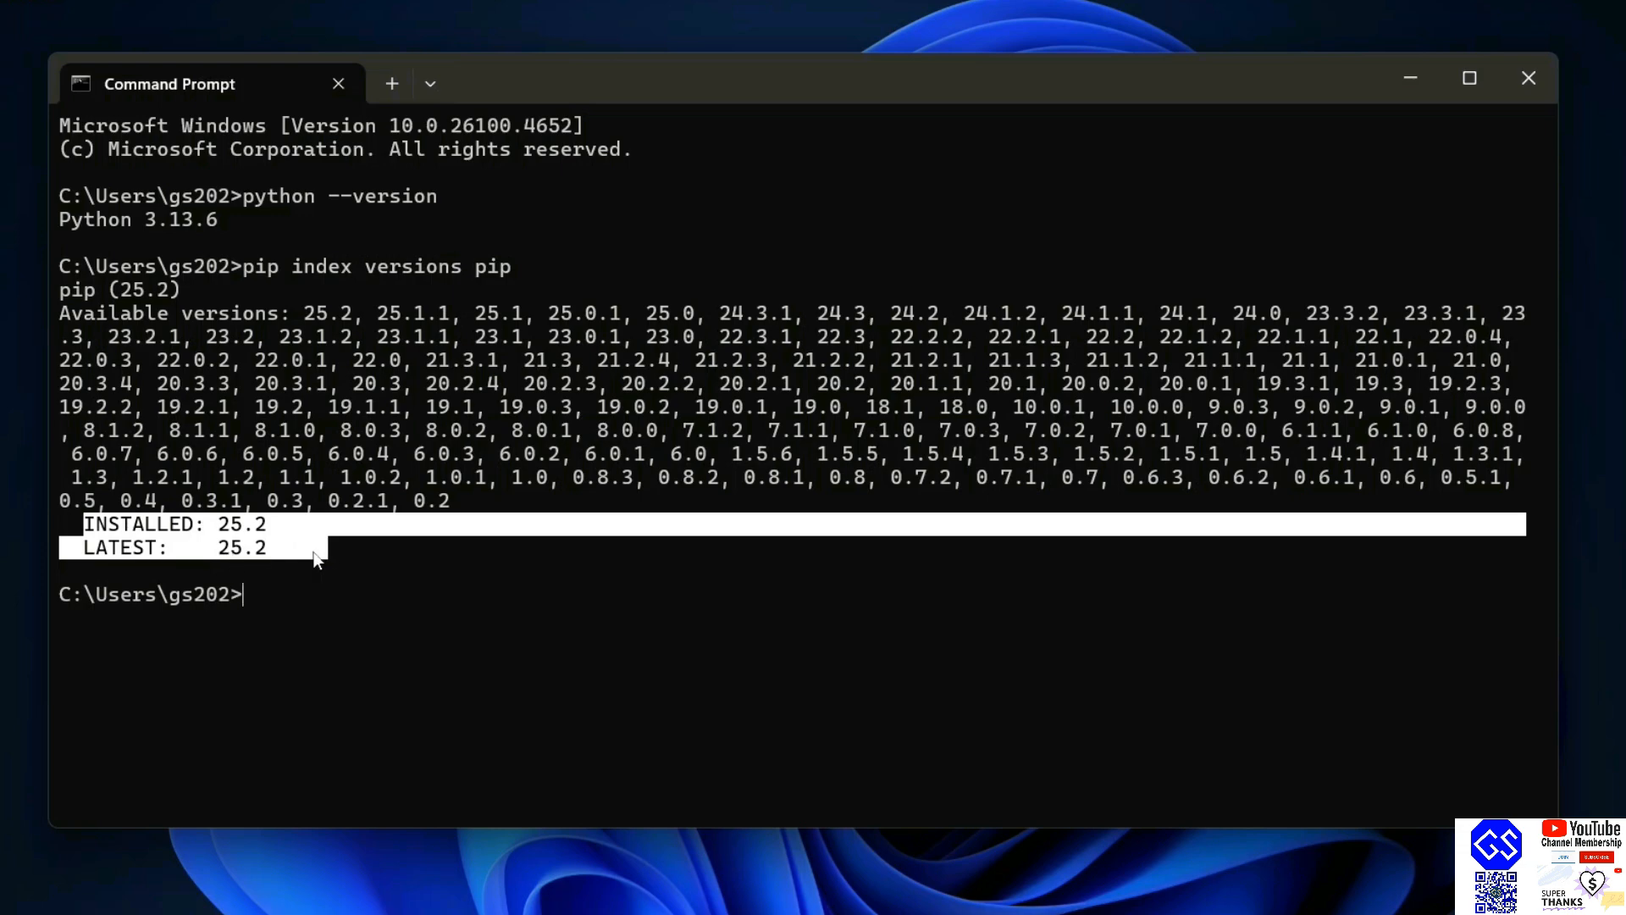
mouse_move(103, 557)
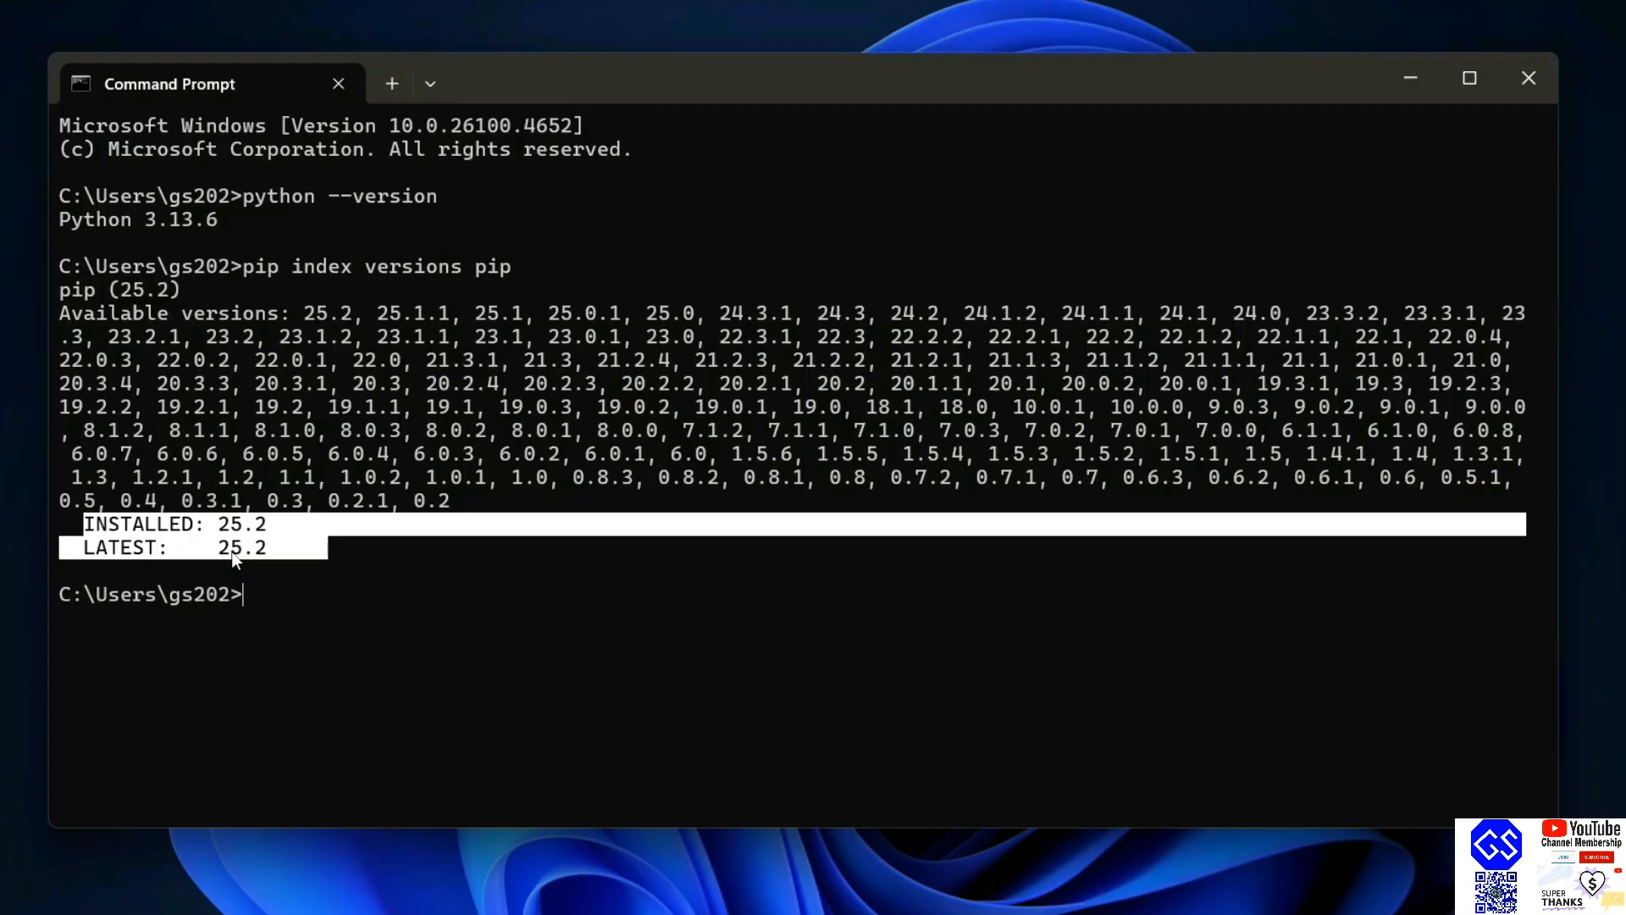
Enter the self-upgrade command python.exe -m pip install --upgrade pip
type("py")
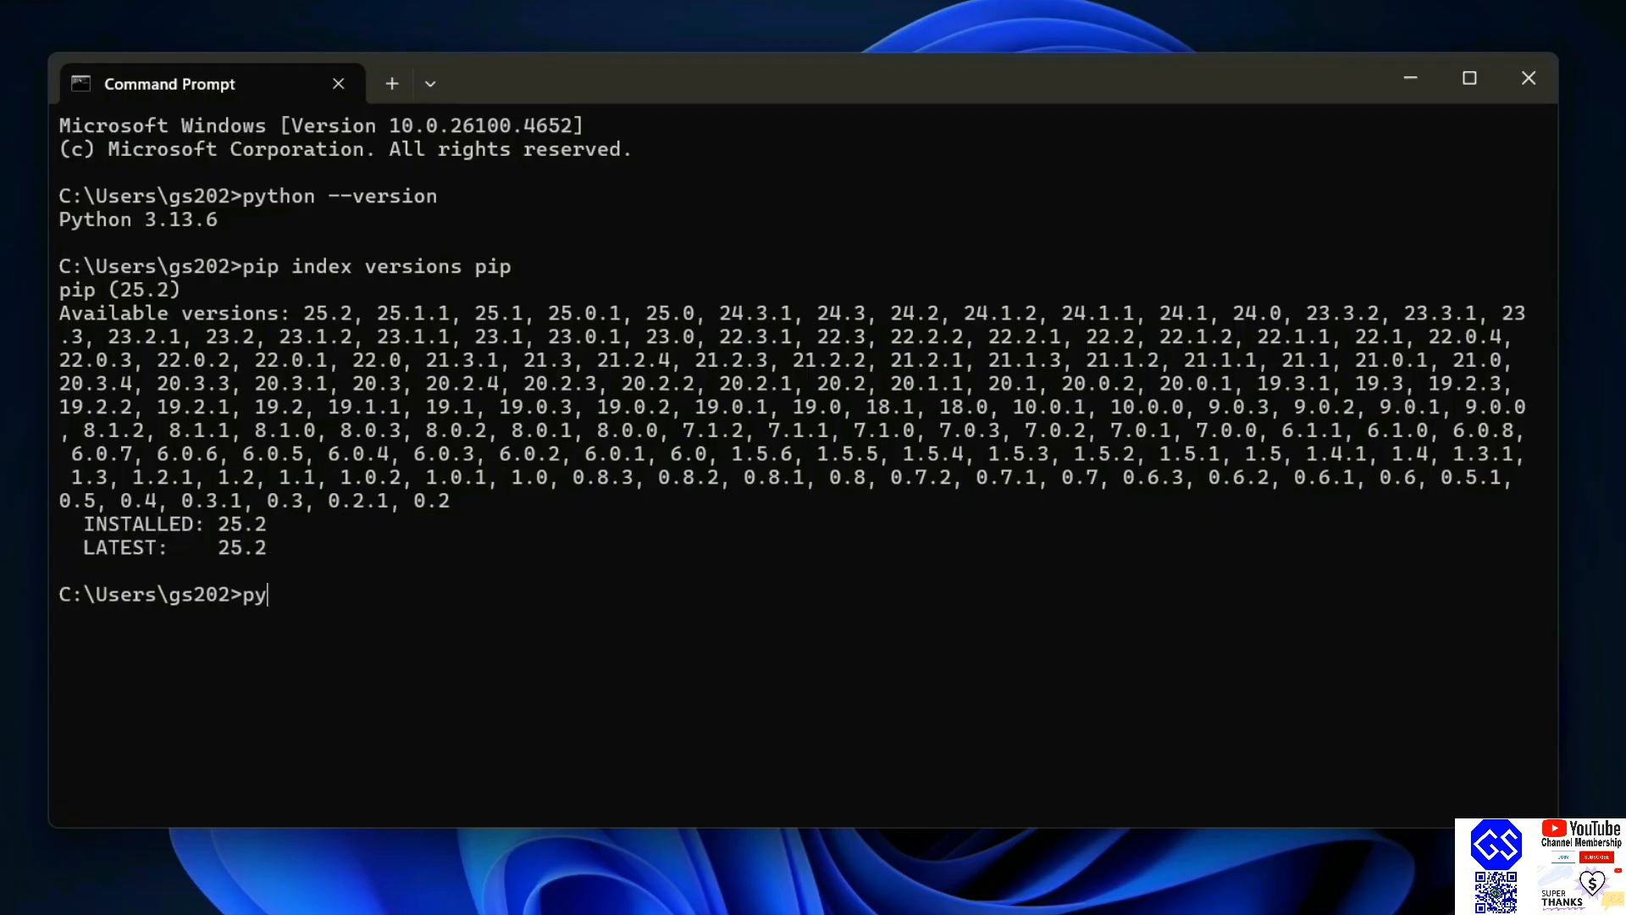
type("thon.ex")
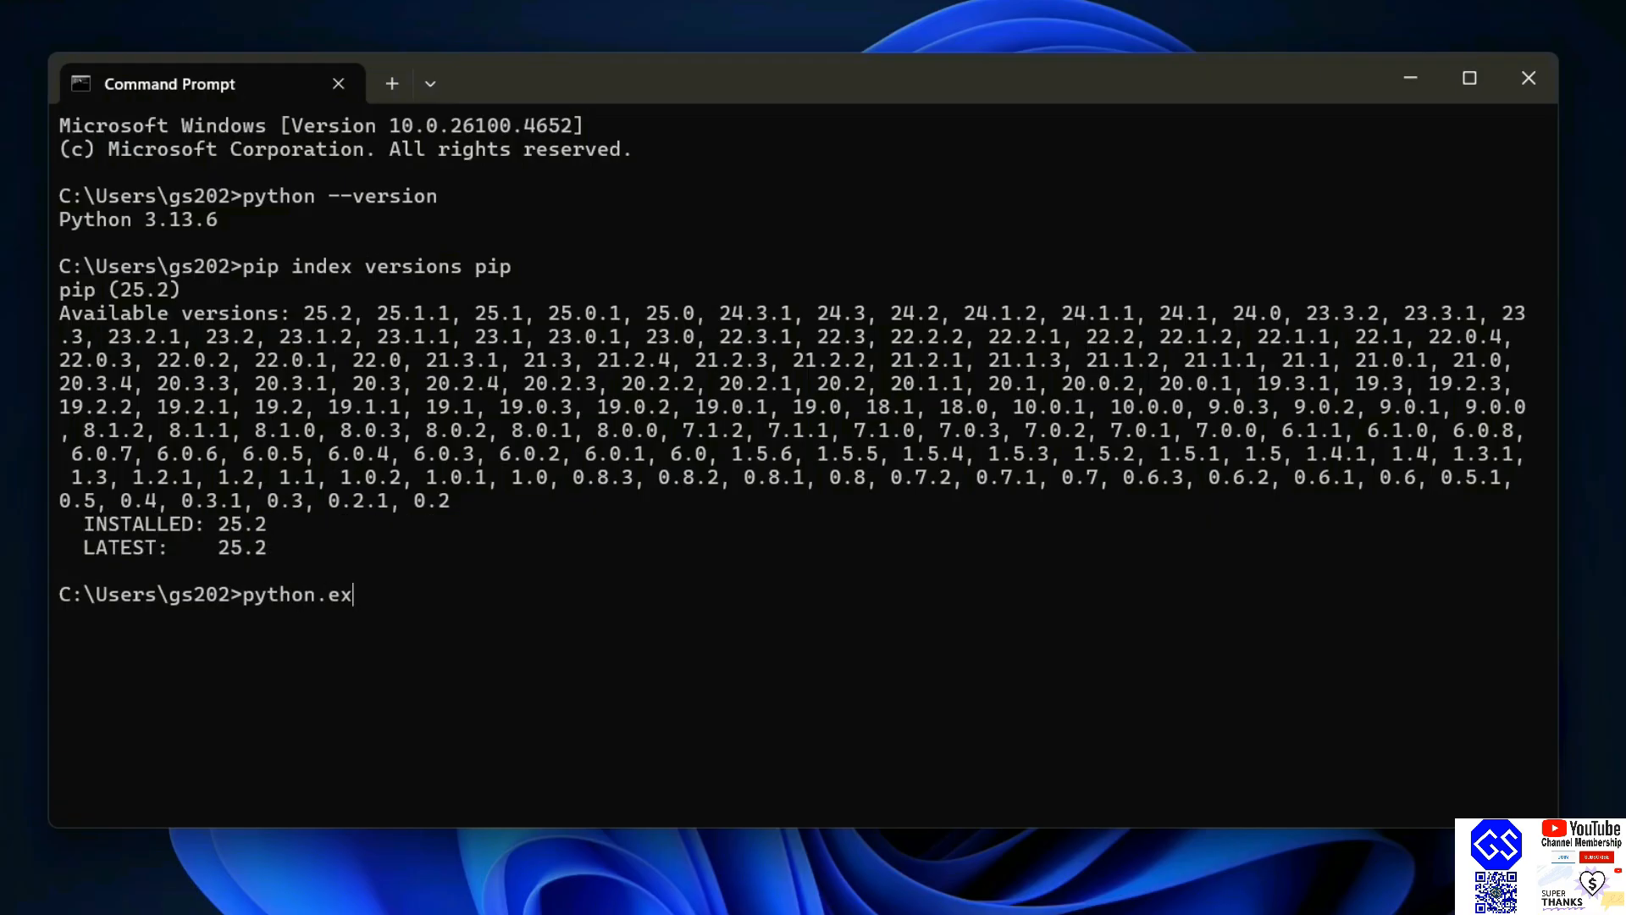
type("e -m p")
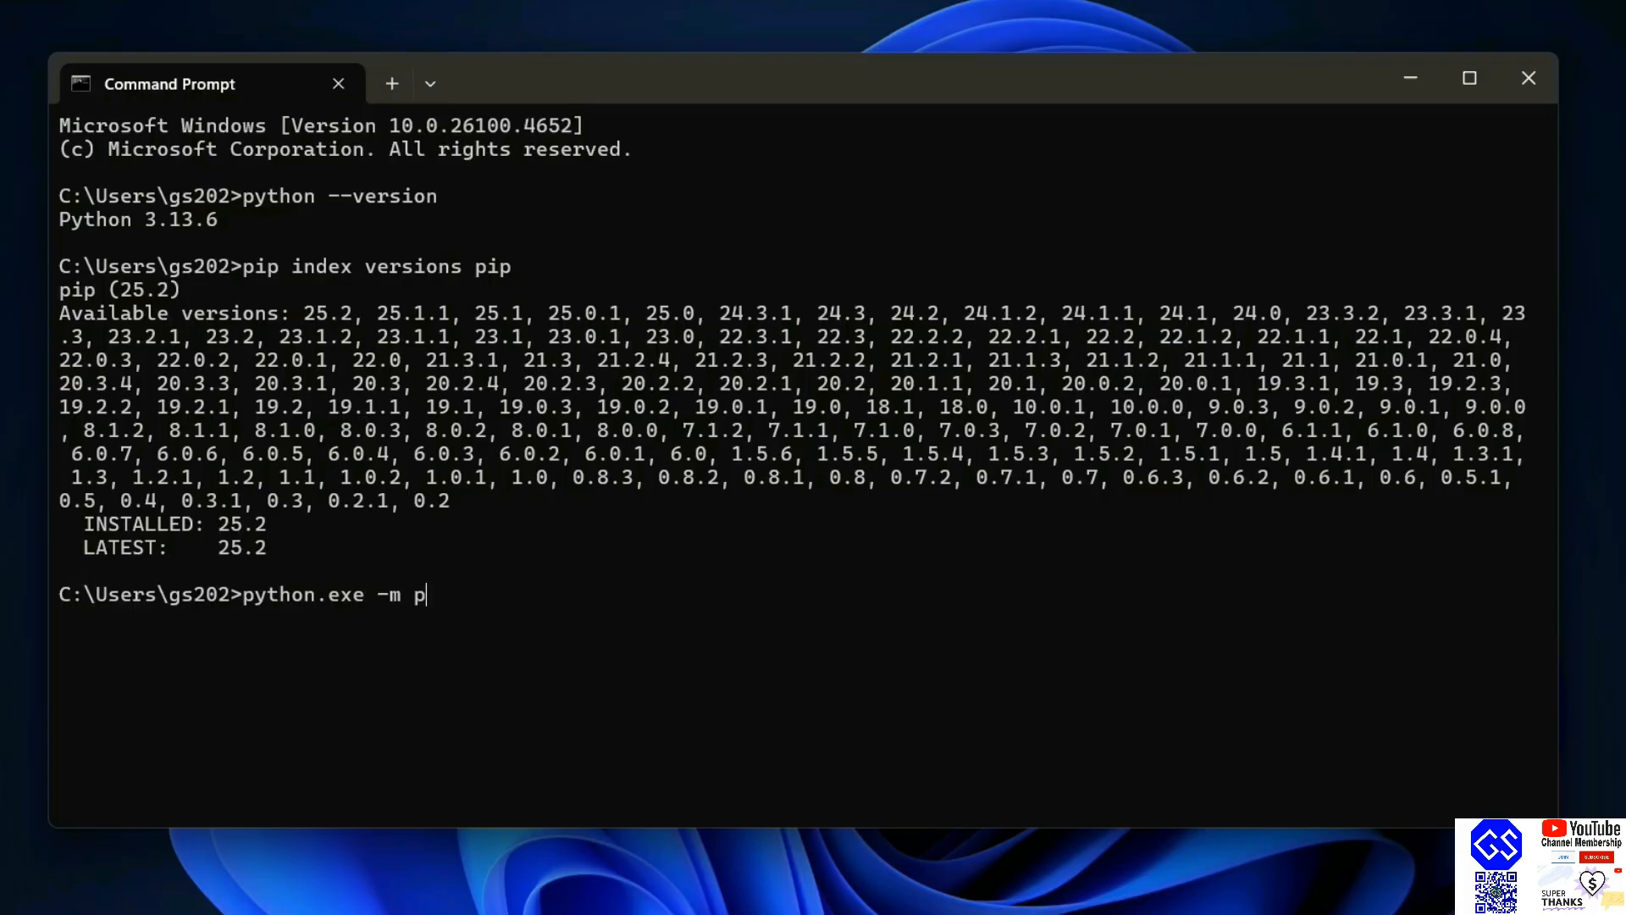
type("ip install --")
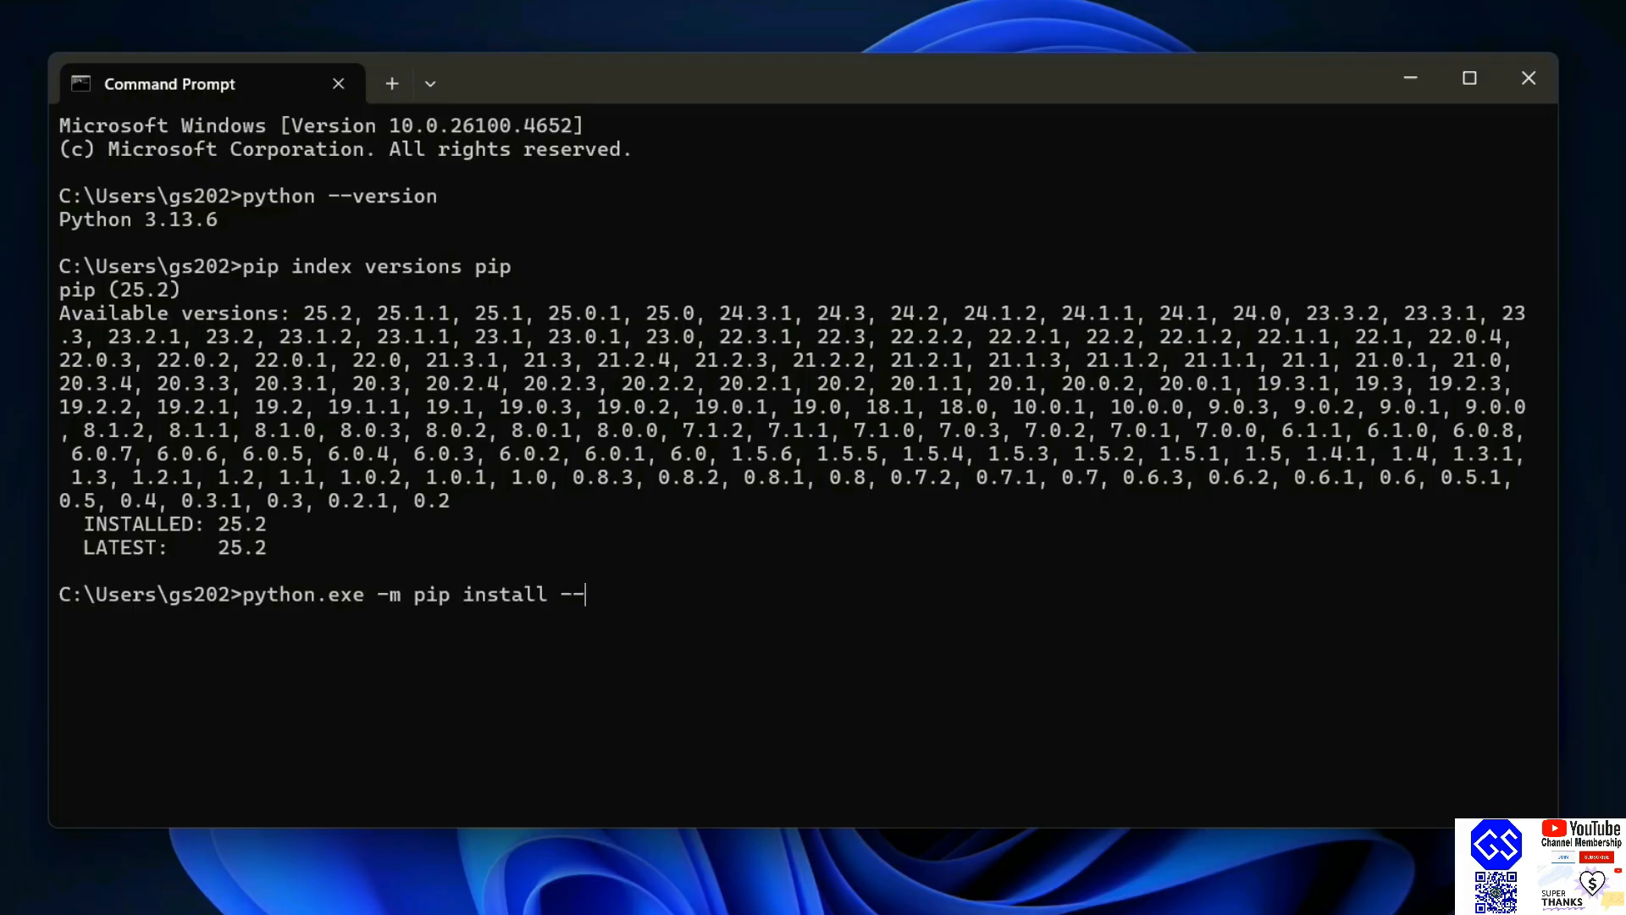
type("upgrade p")
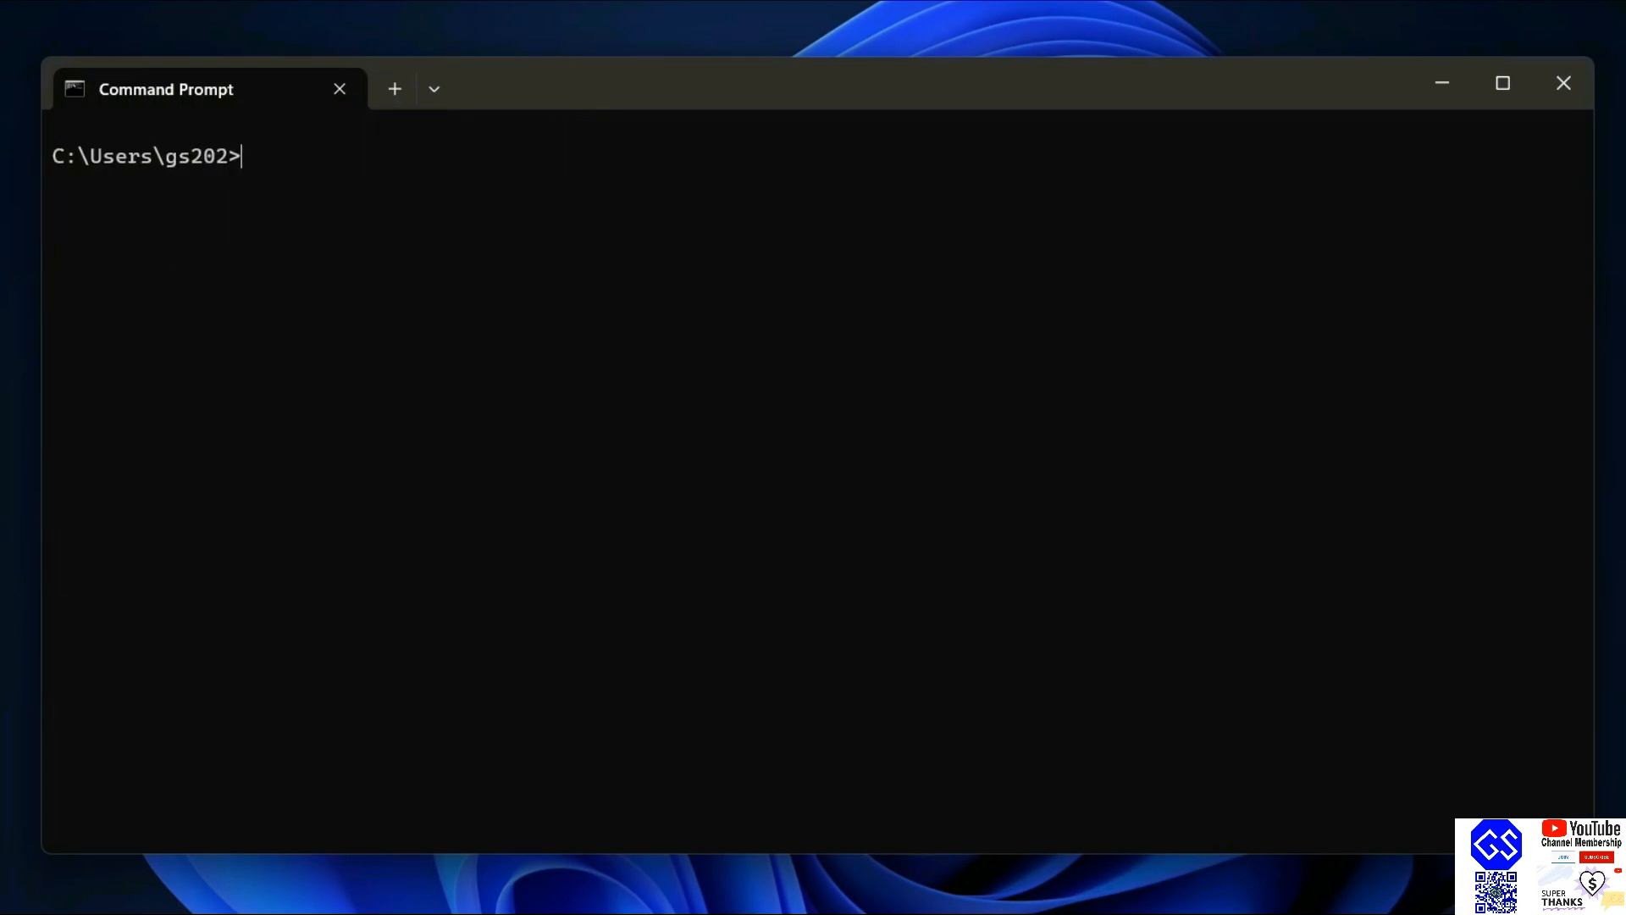
Install pygame with python -m pip install pygame, getting pygame-2.6.1 successfully installed
type("py")
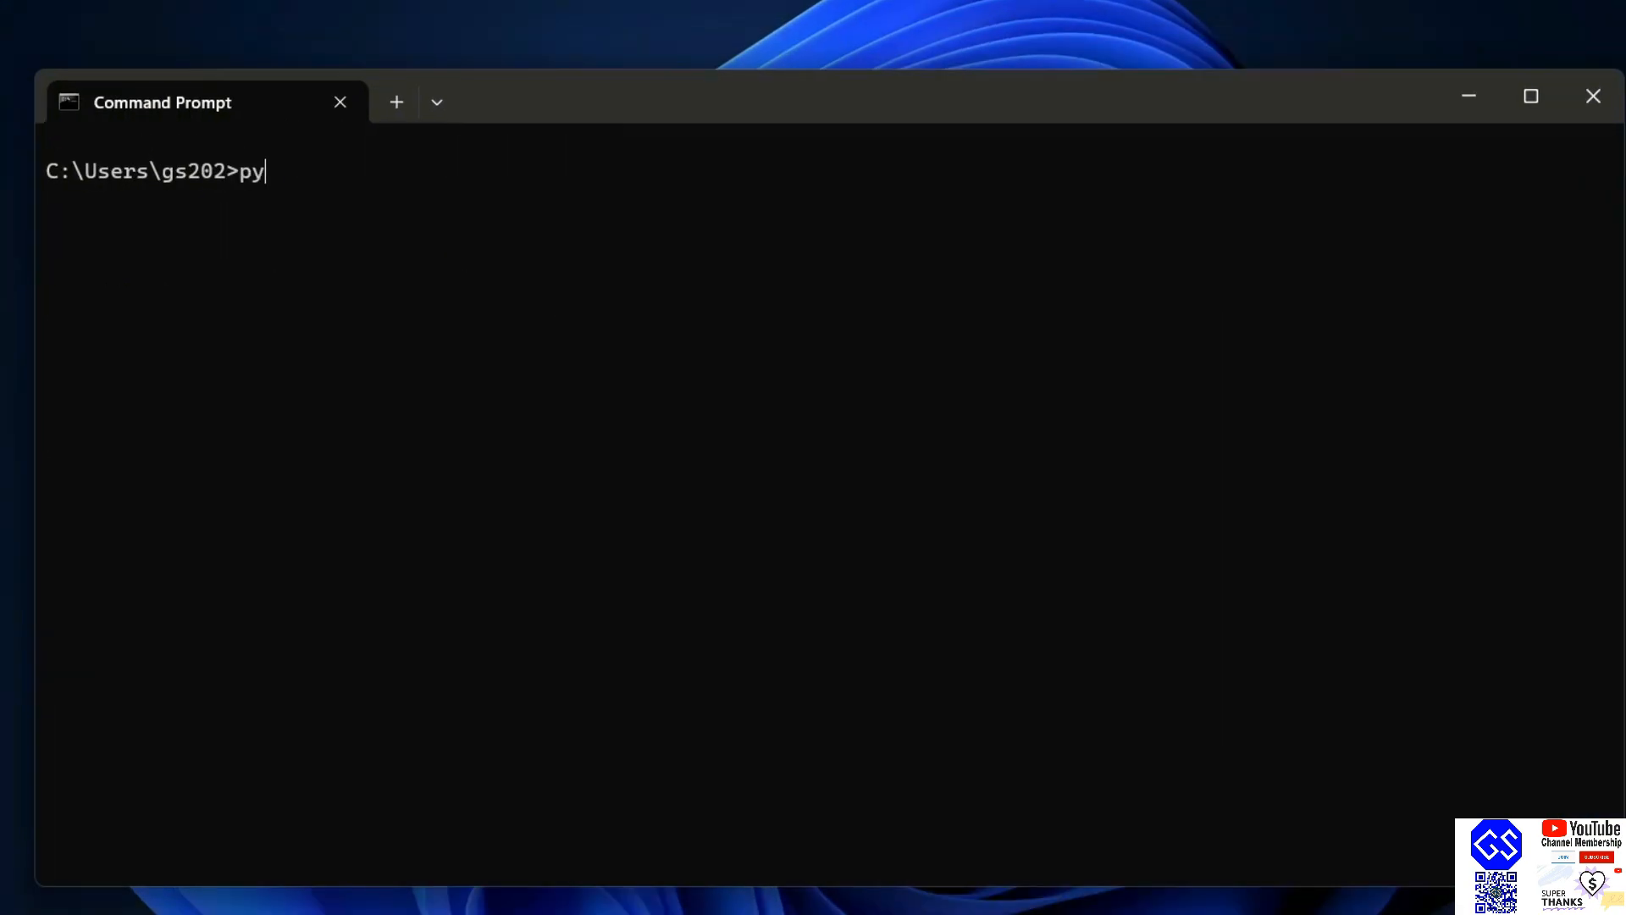
type("thon -m")
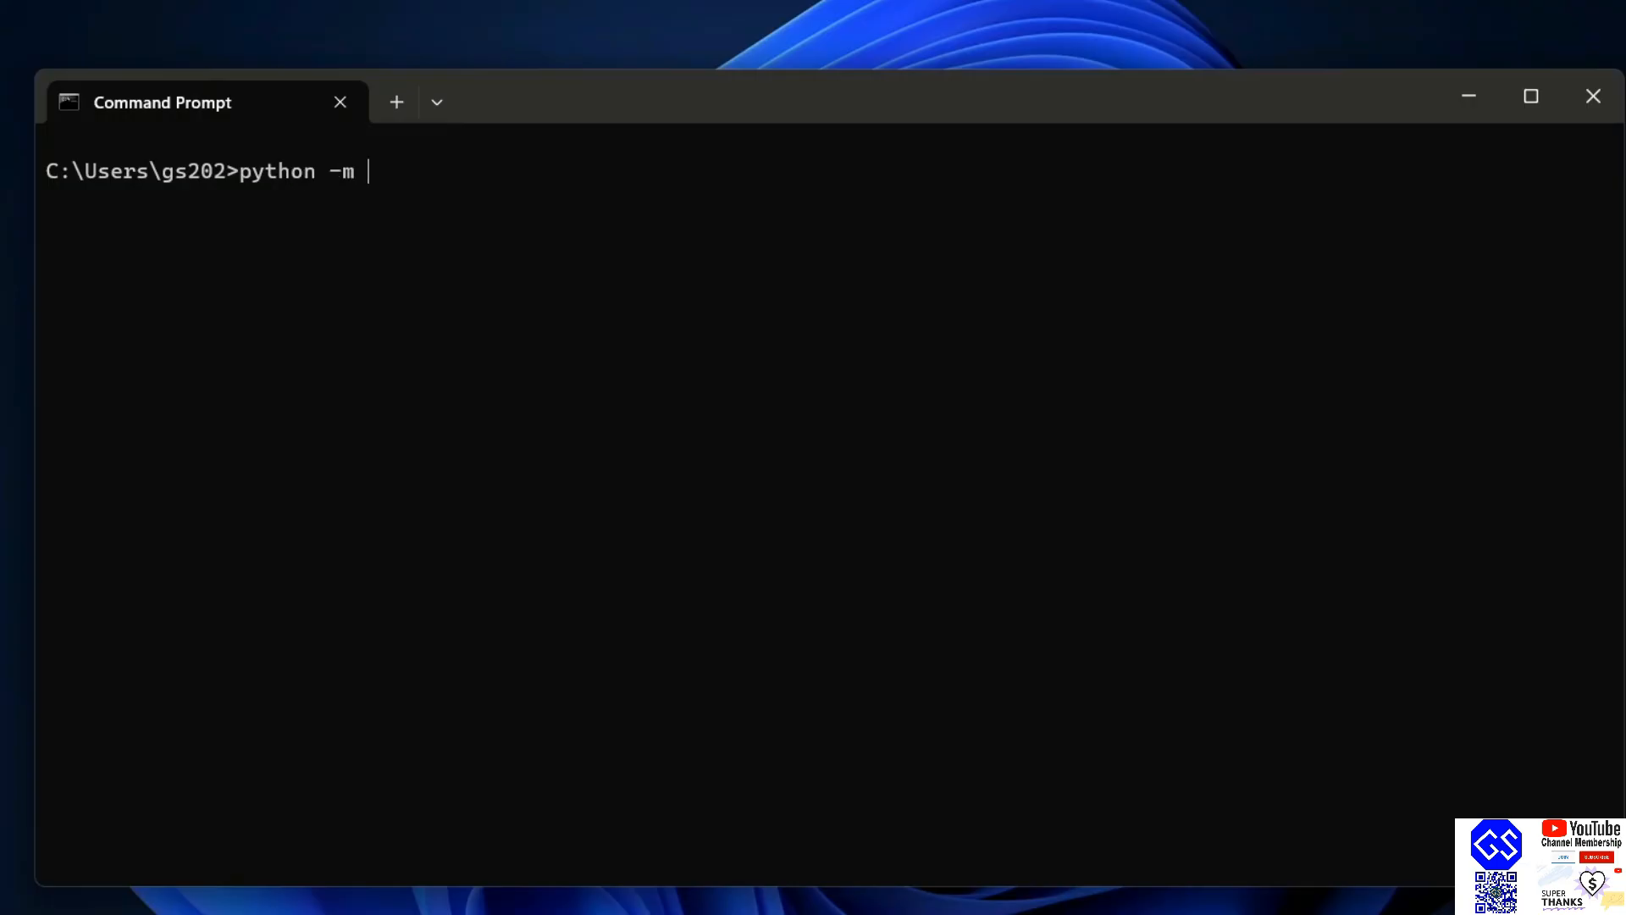
type("pip install")
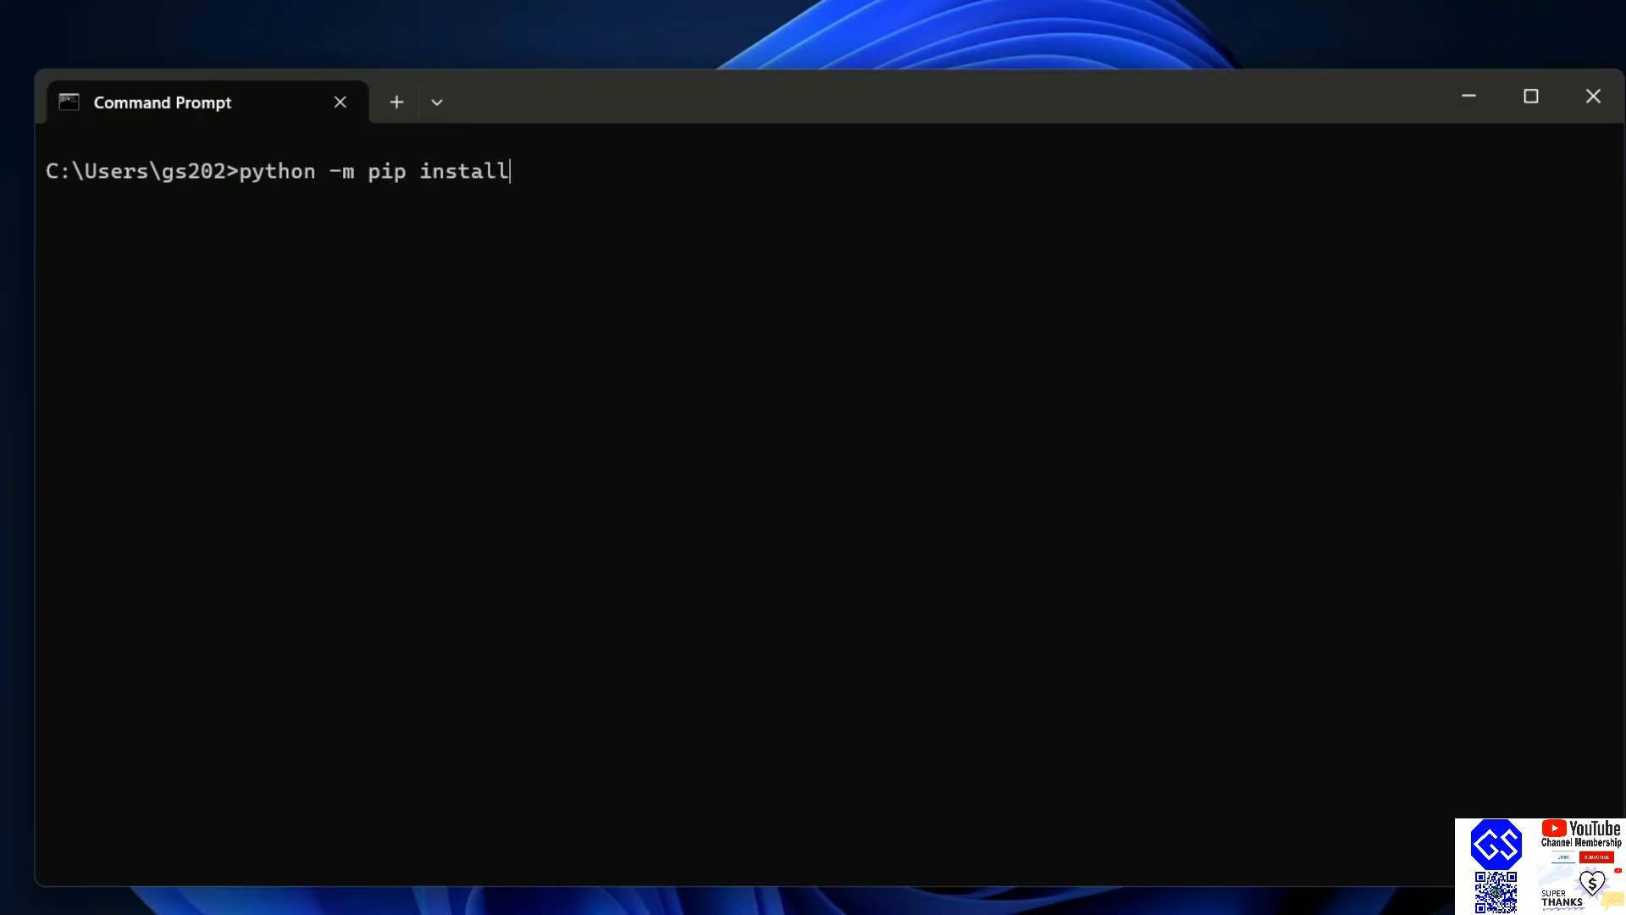
type("pygame")
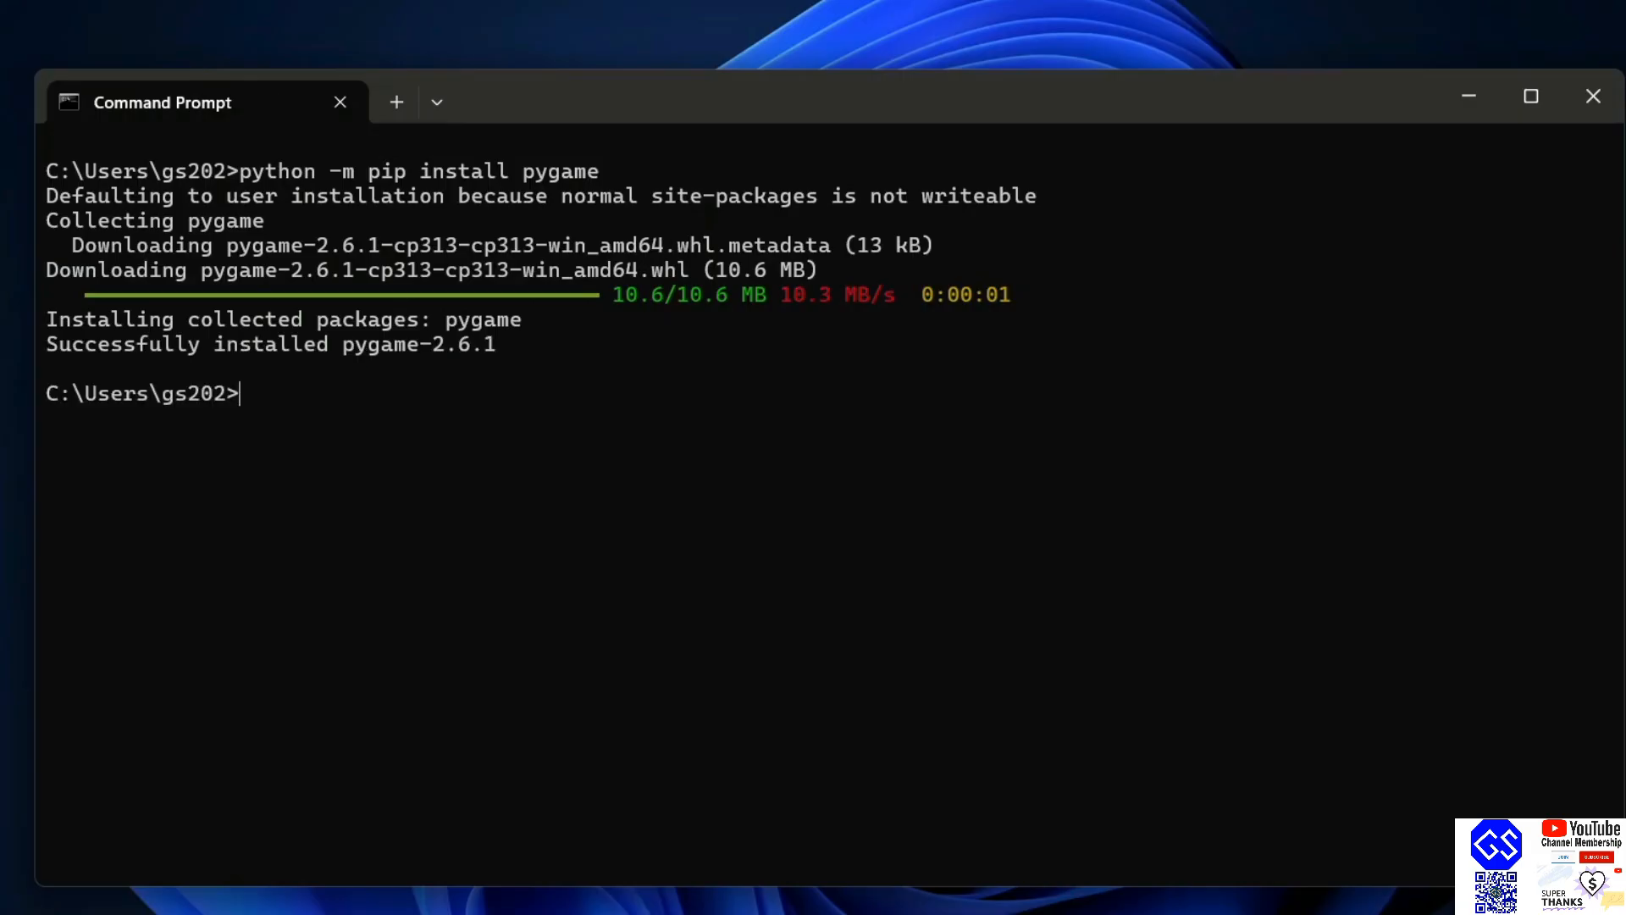
mouse_move(179, 358)
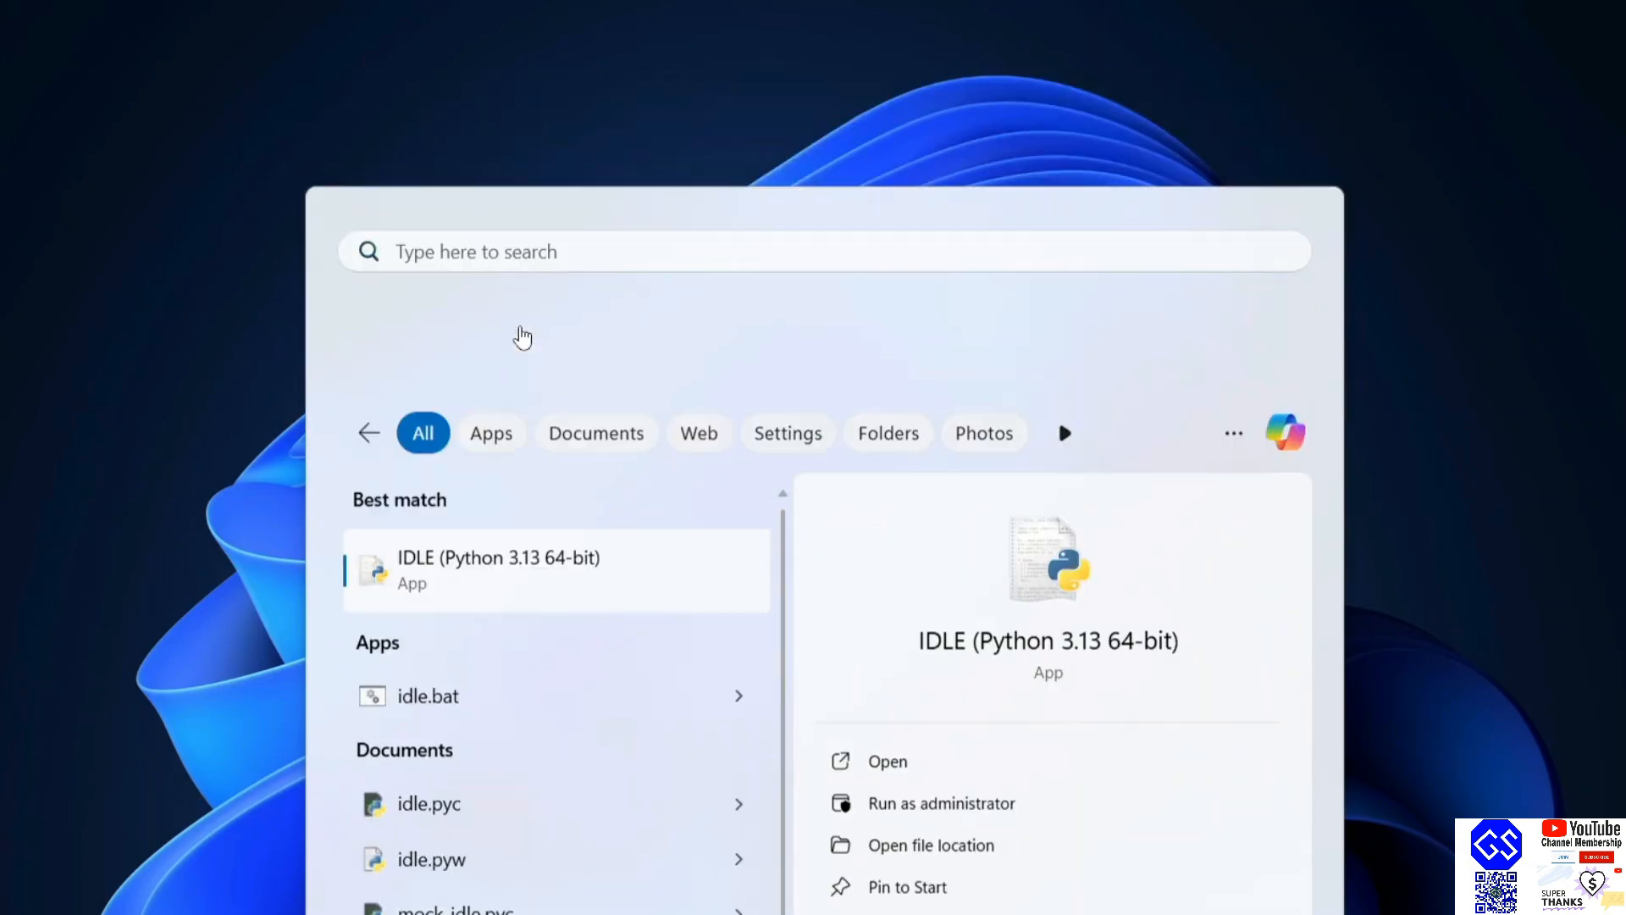
Launch the IDLE Shell and run import pygame, showing the pygame 2.6.1 banner
left_click(498, 569)
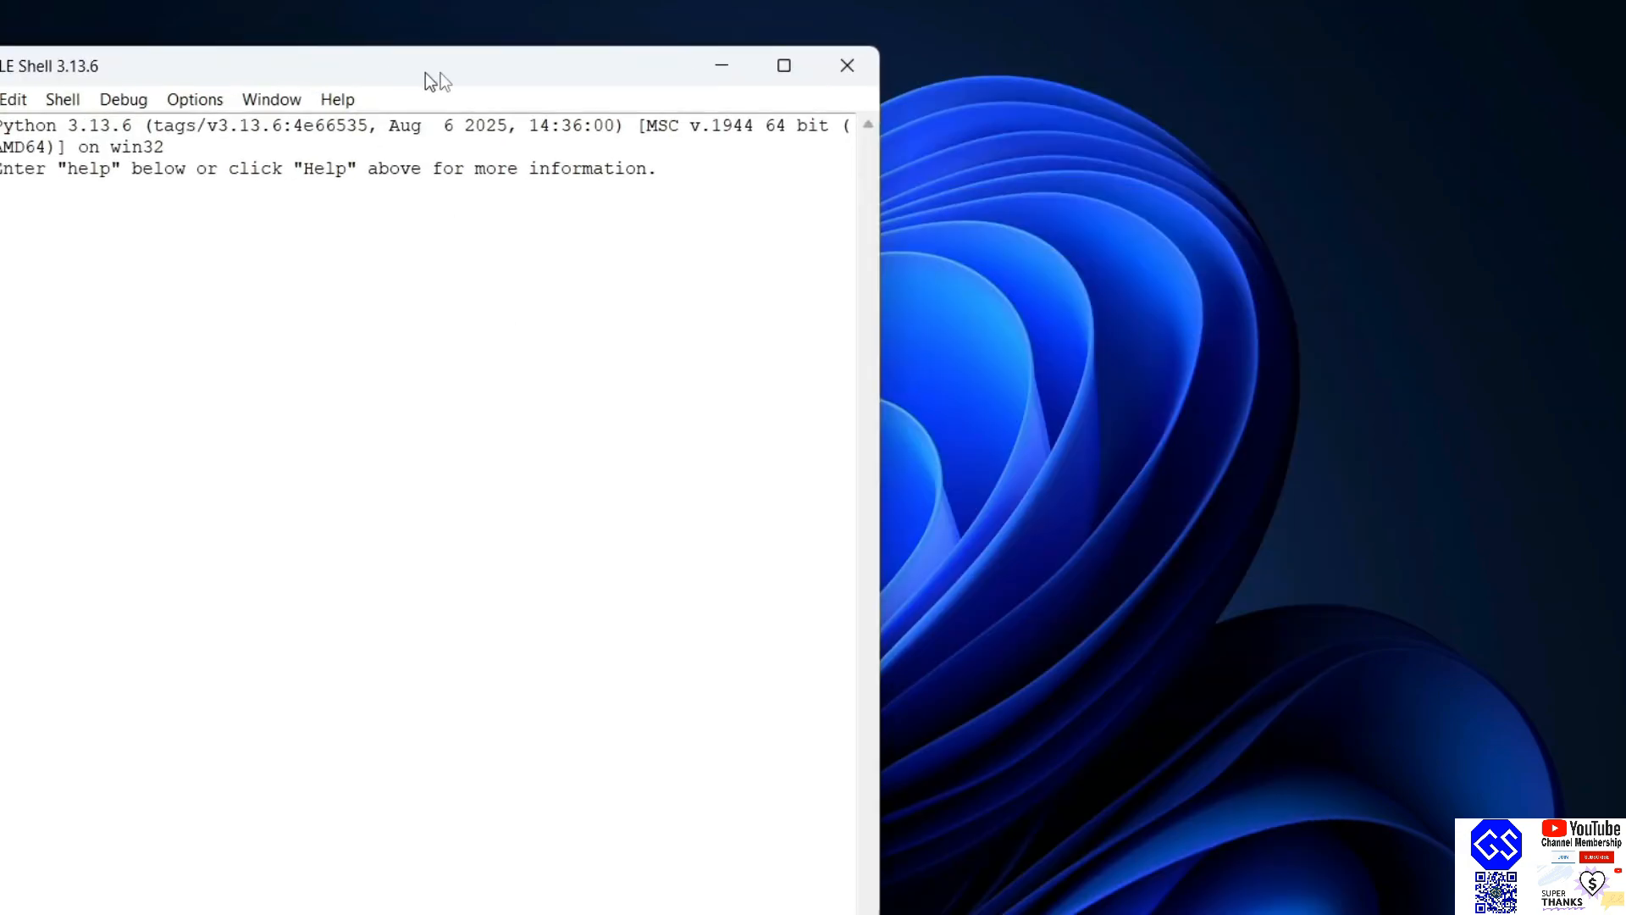
left_click_drag(436, 66, 549, 68)
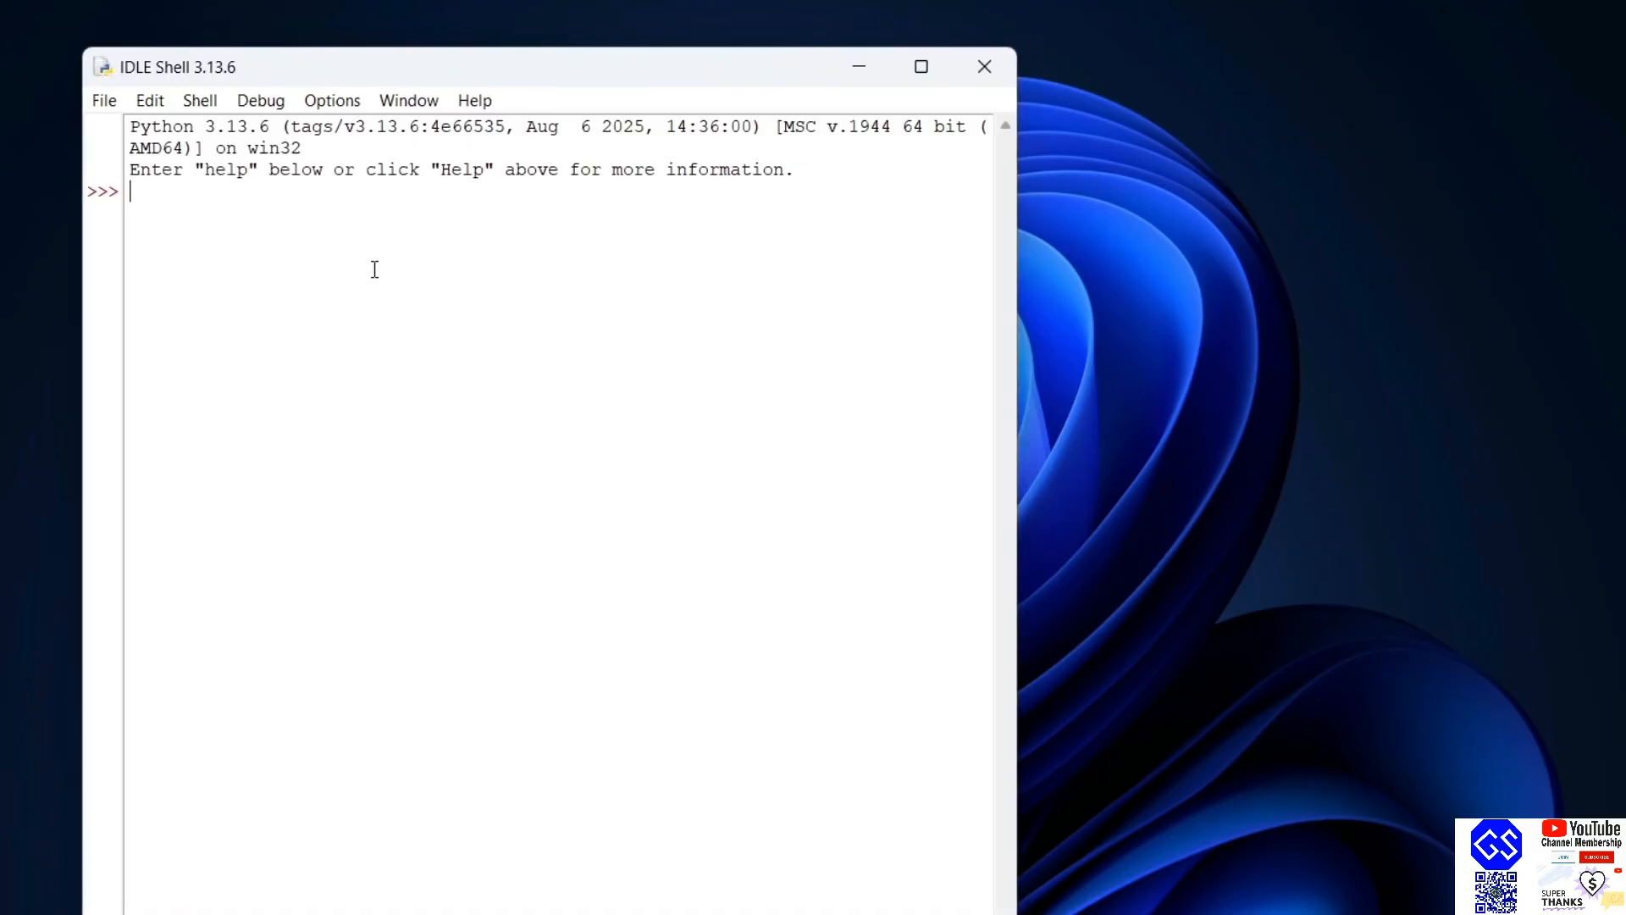
type("import py")
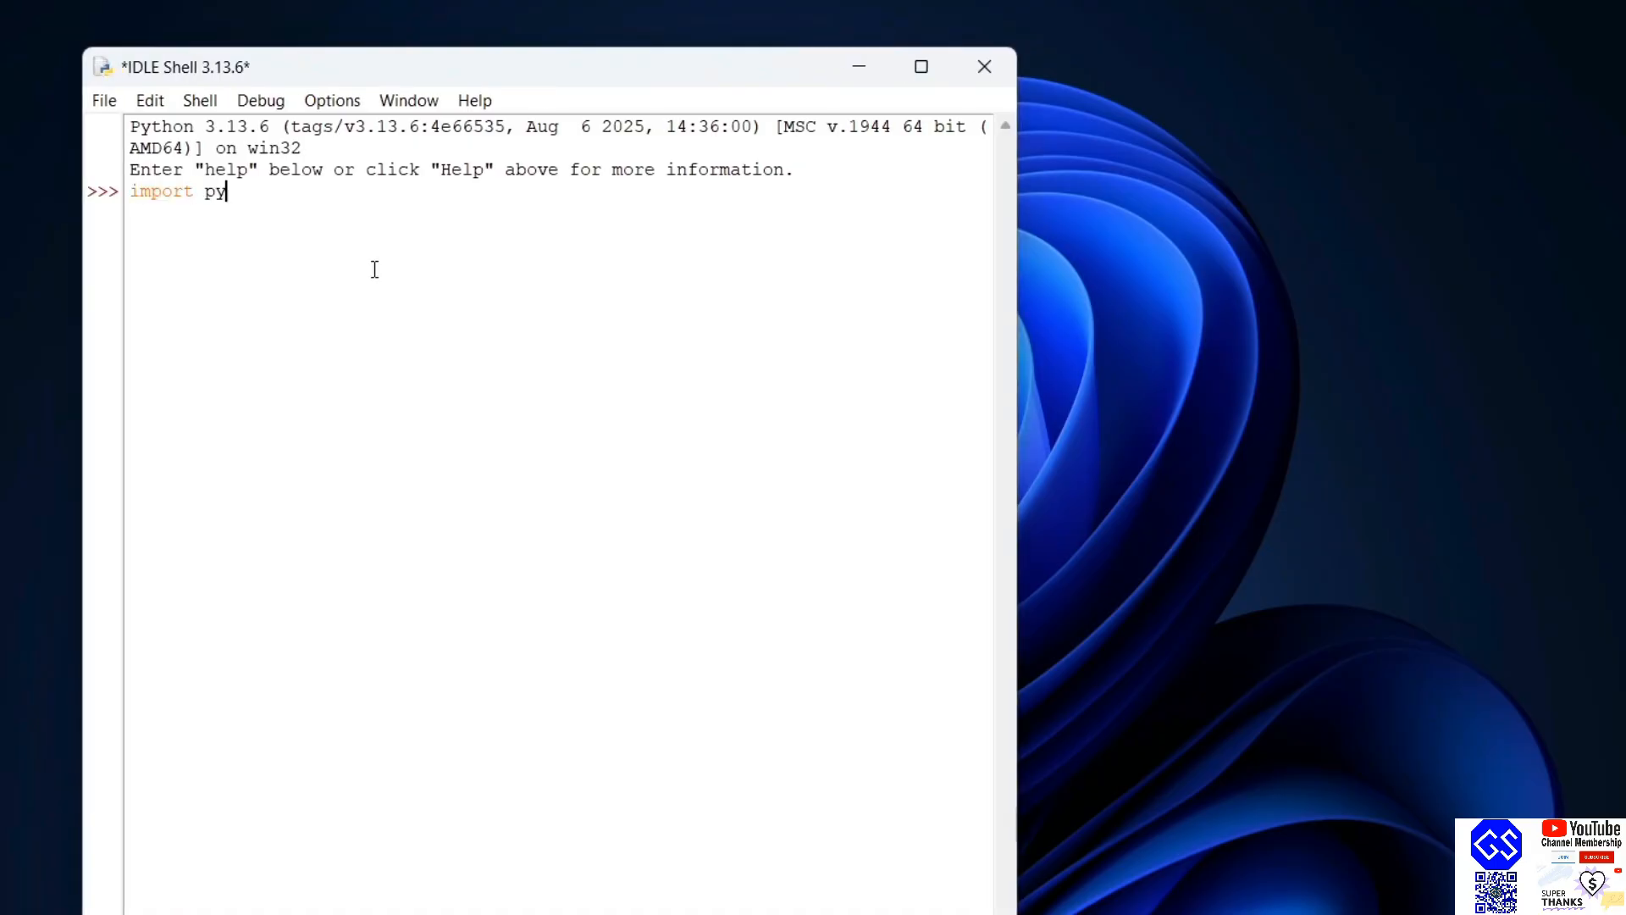
type("game")
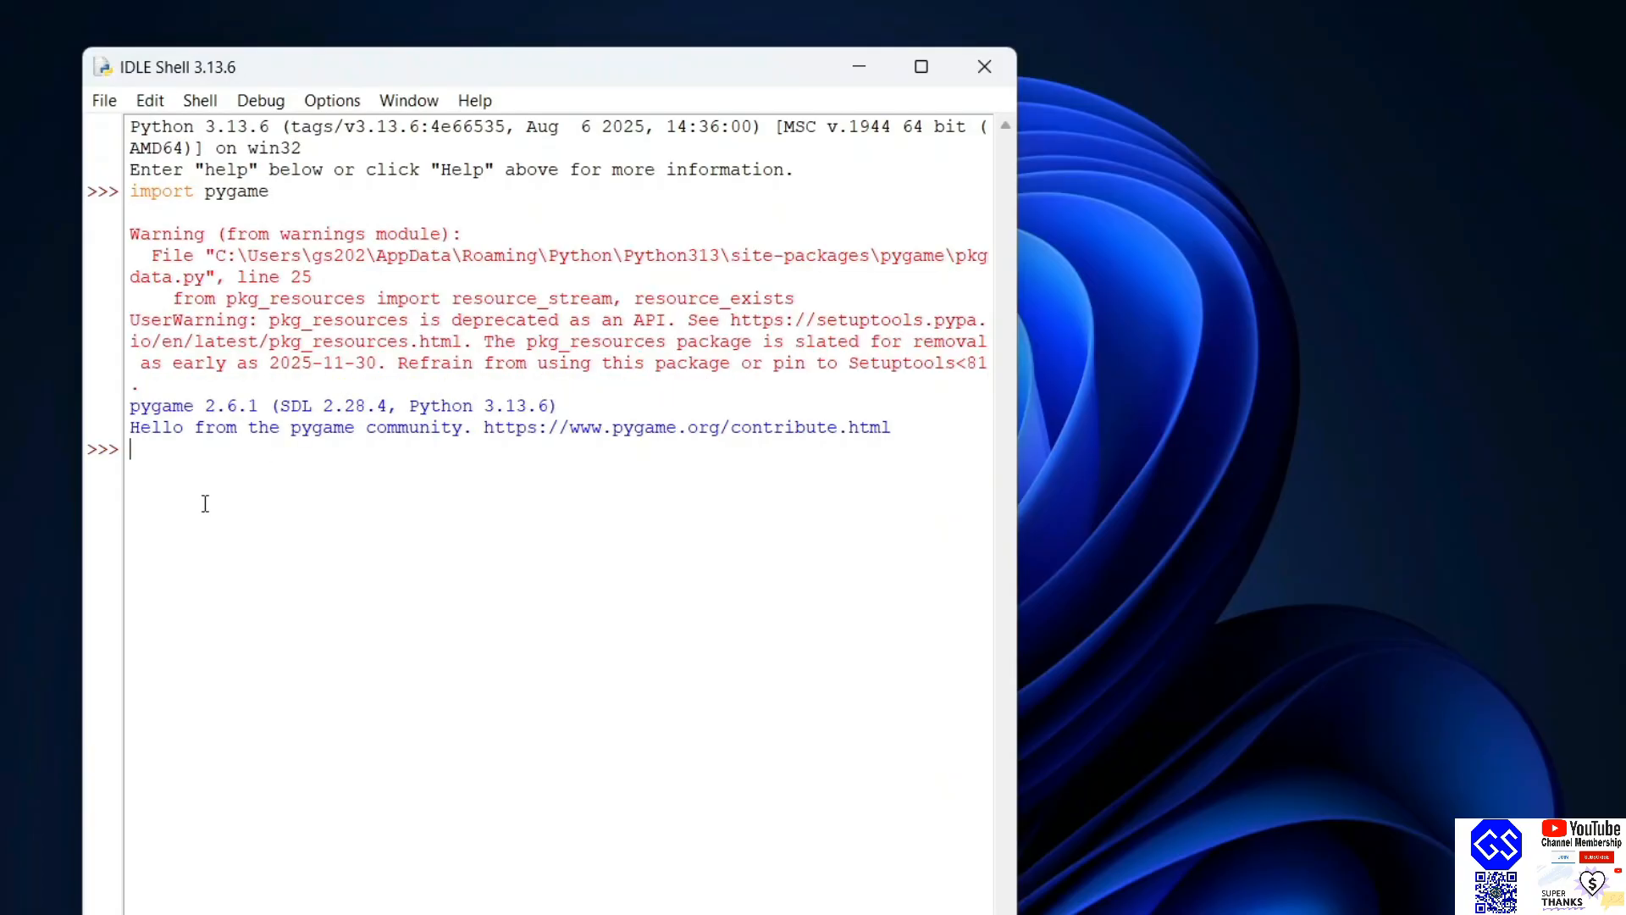
Run print(pygame.version.ver) in the IDLE Shell, outputting 2.6.1
type("print(")
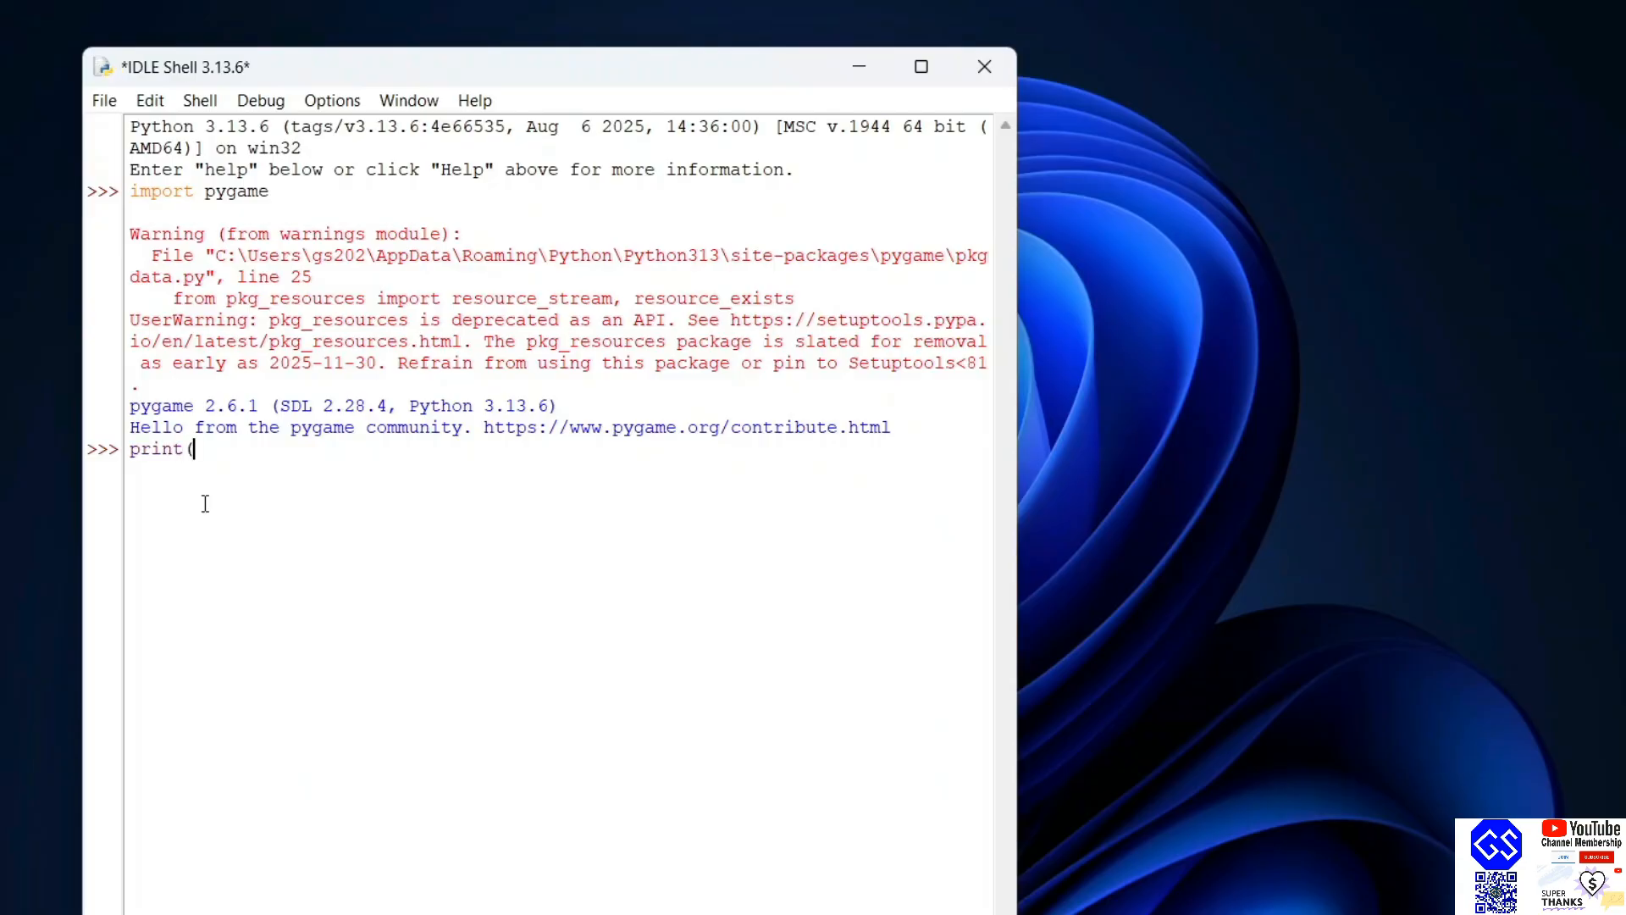
type("(")
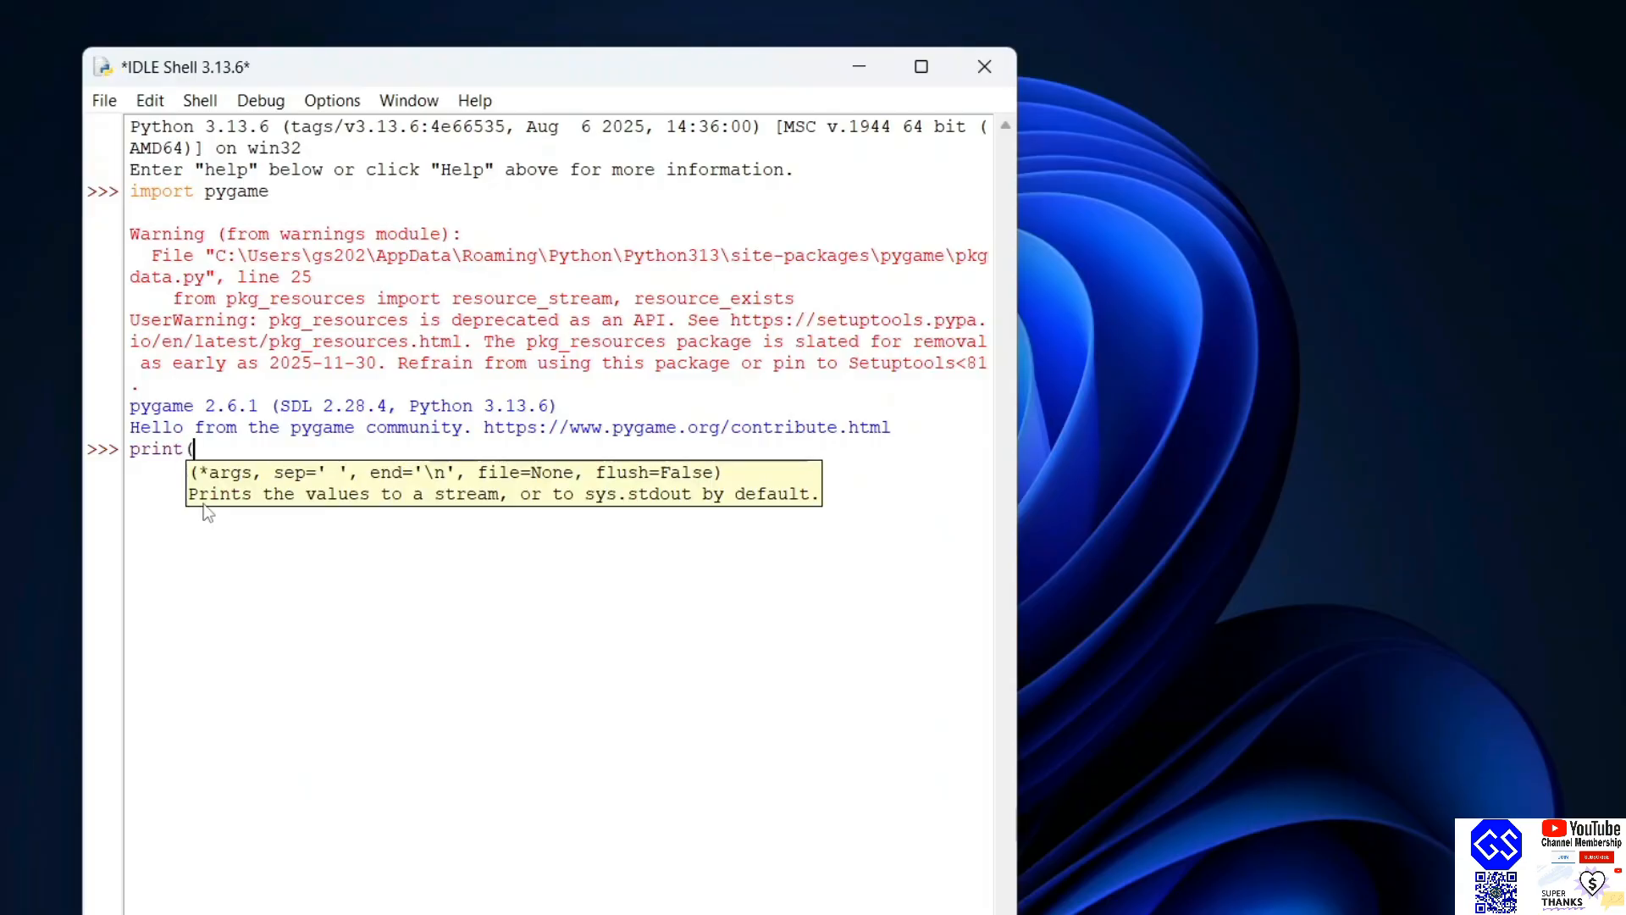
type("pygame.")
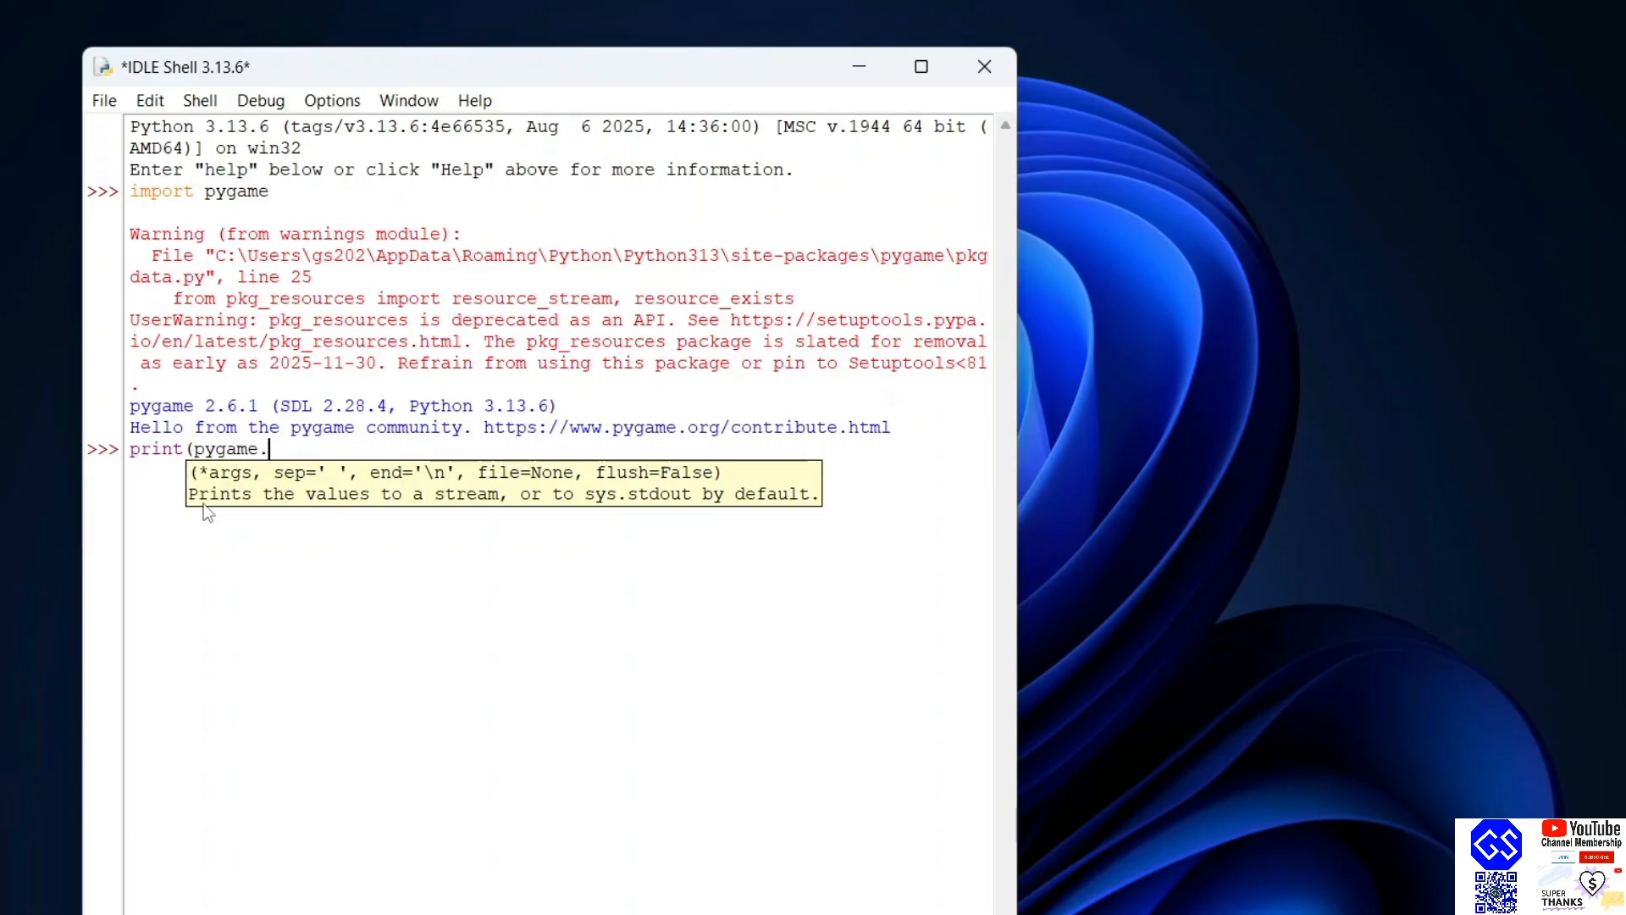
type("version")
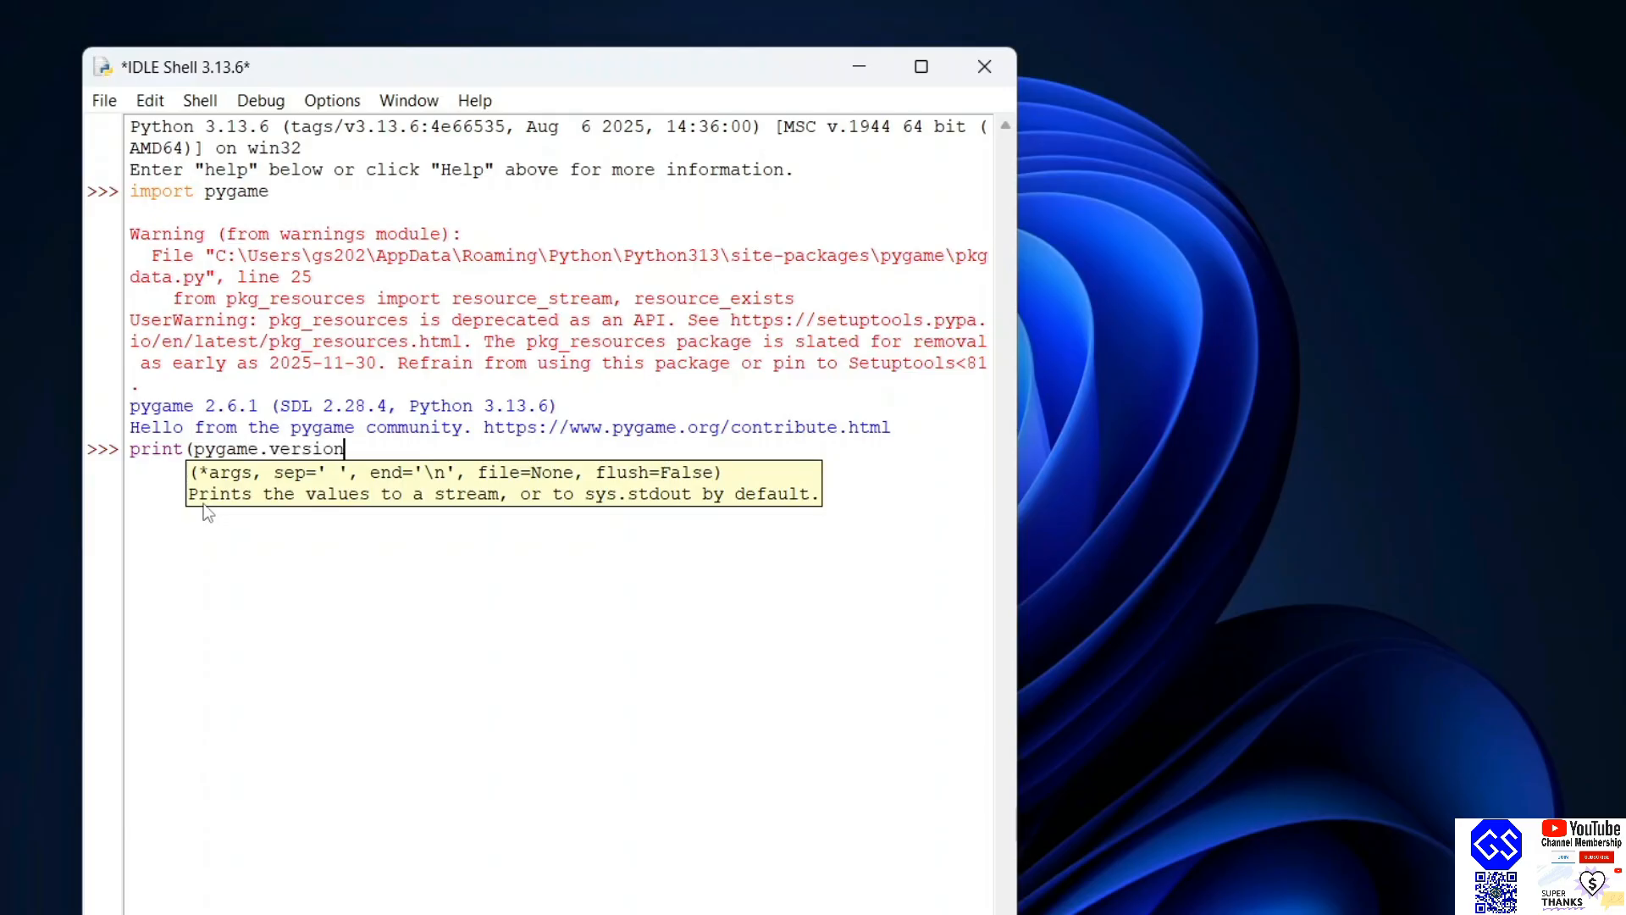
type(".ver)")
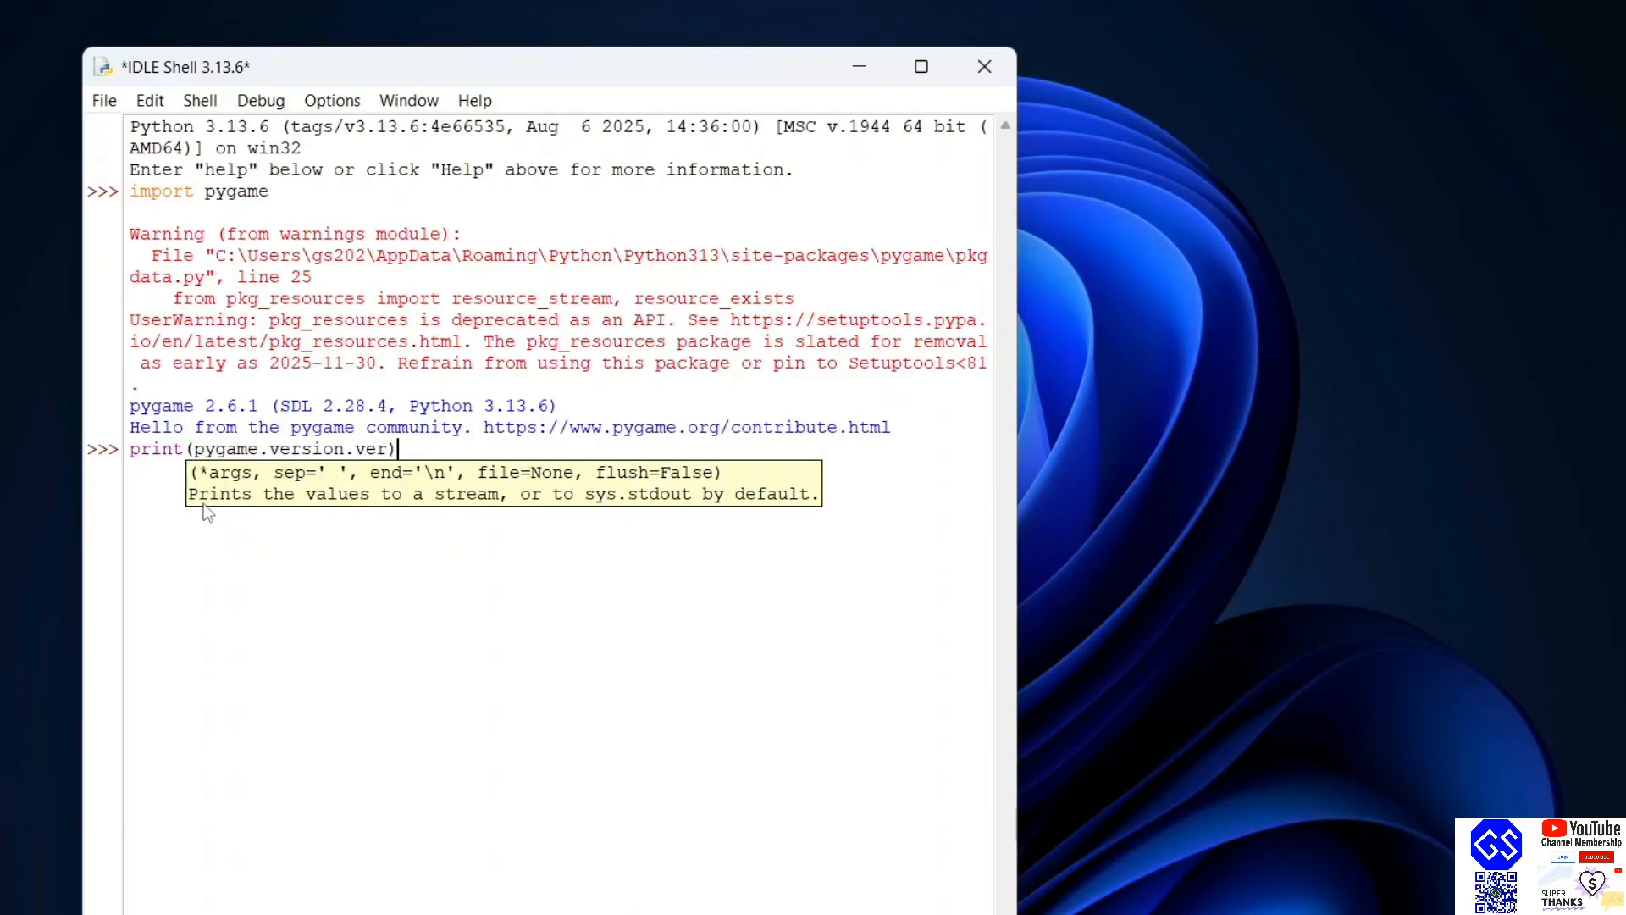
key("Return")
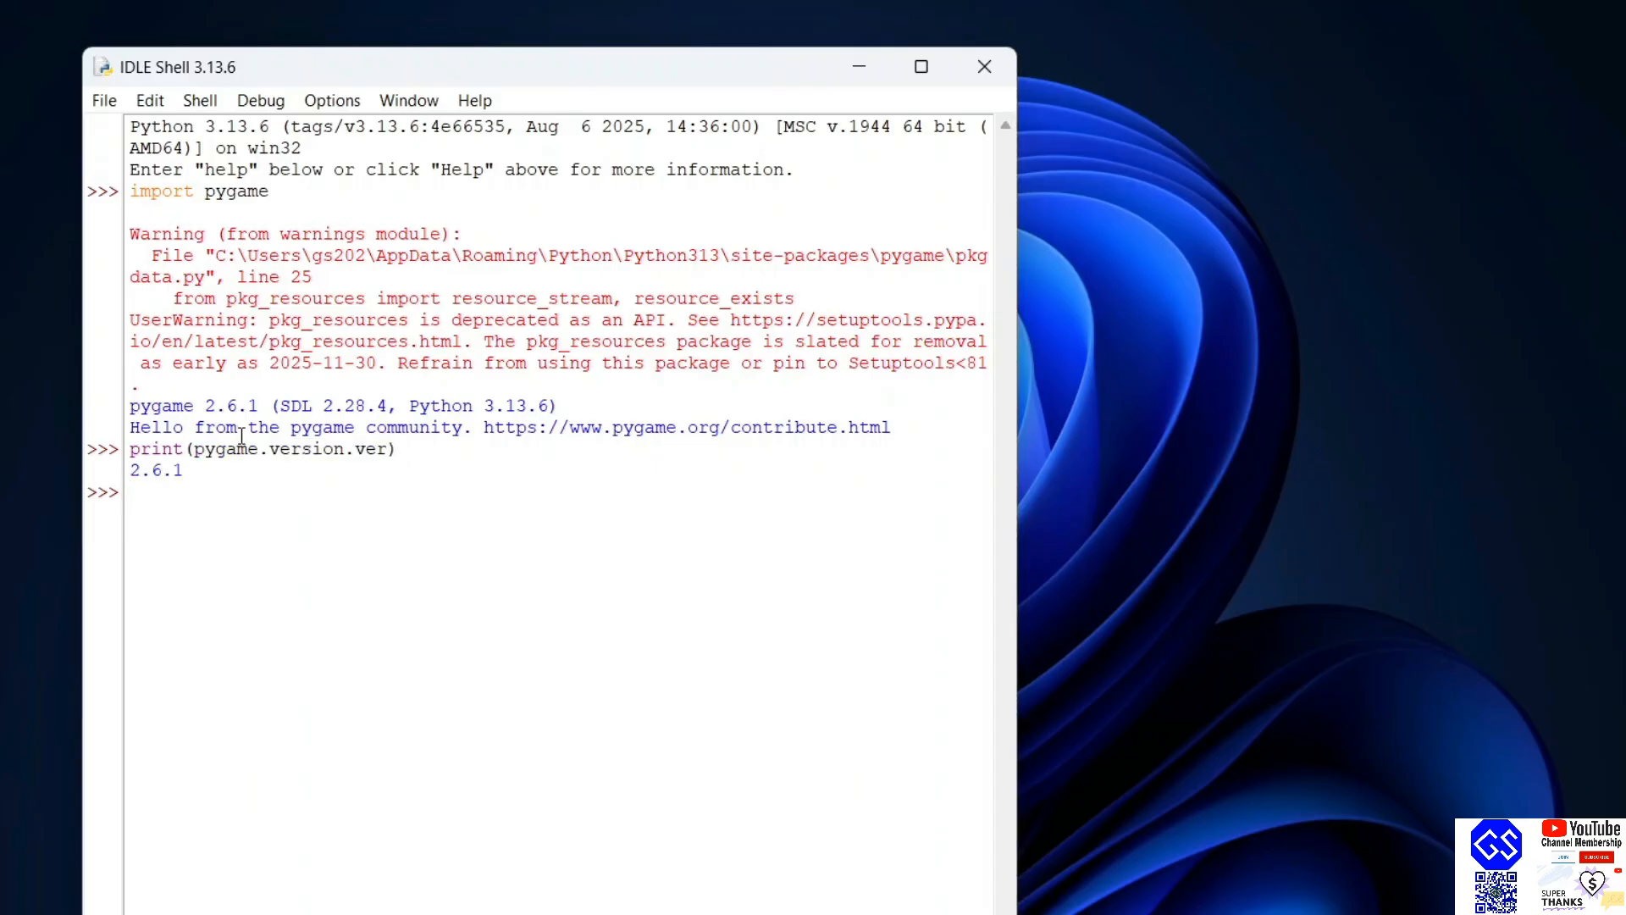
mouse_move(204, 479)
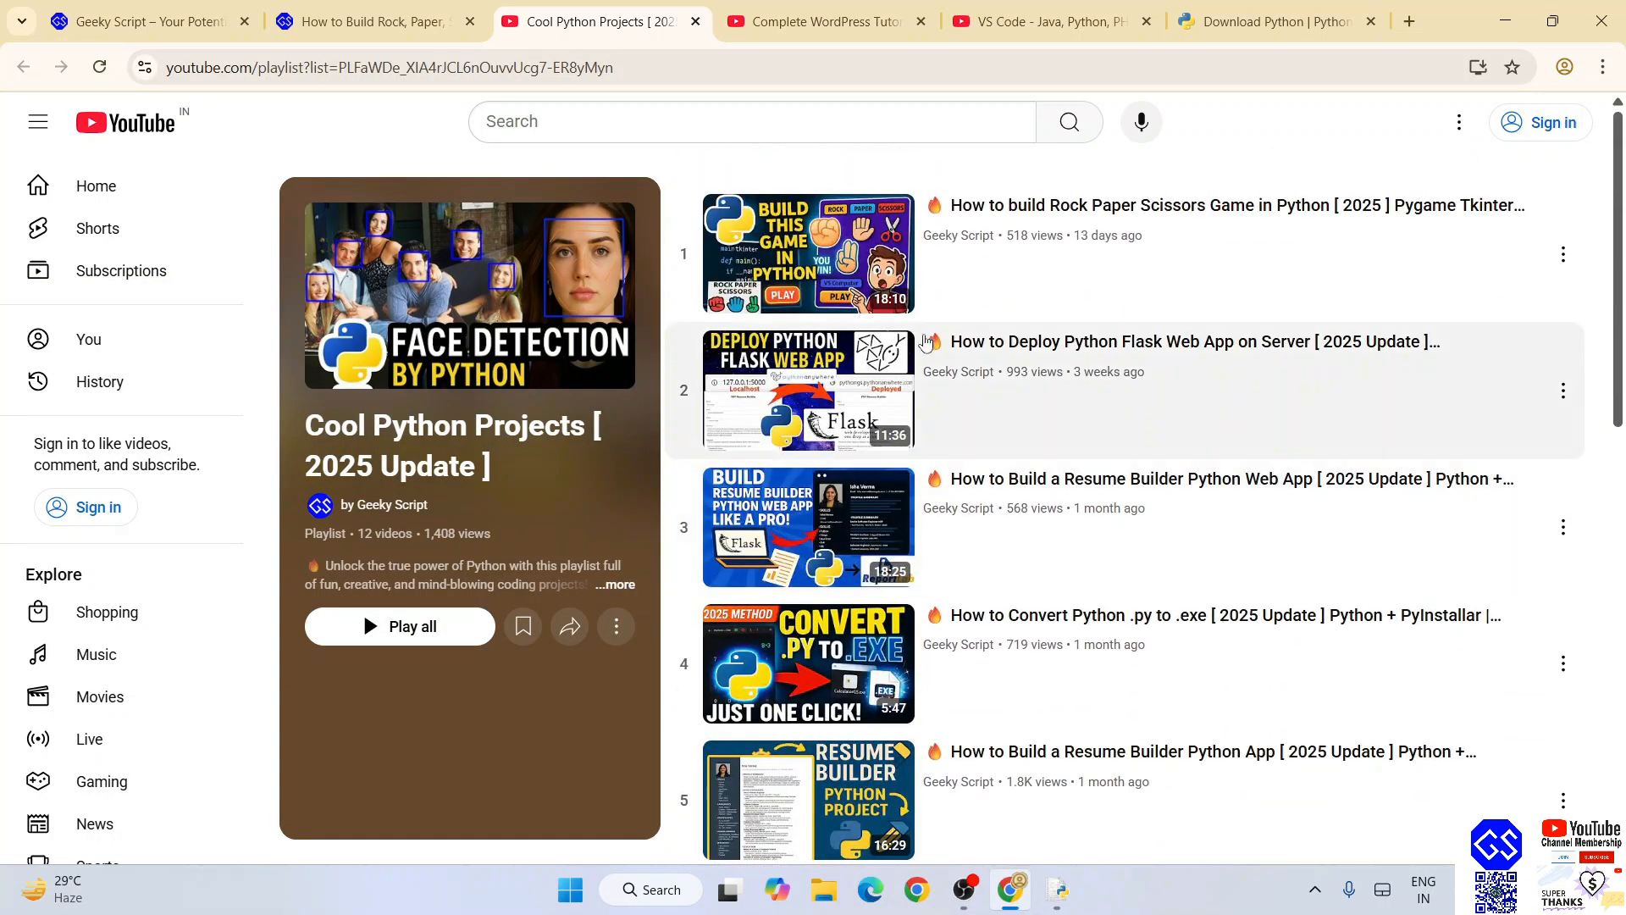
mouse_move(1162, 454)
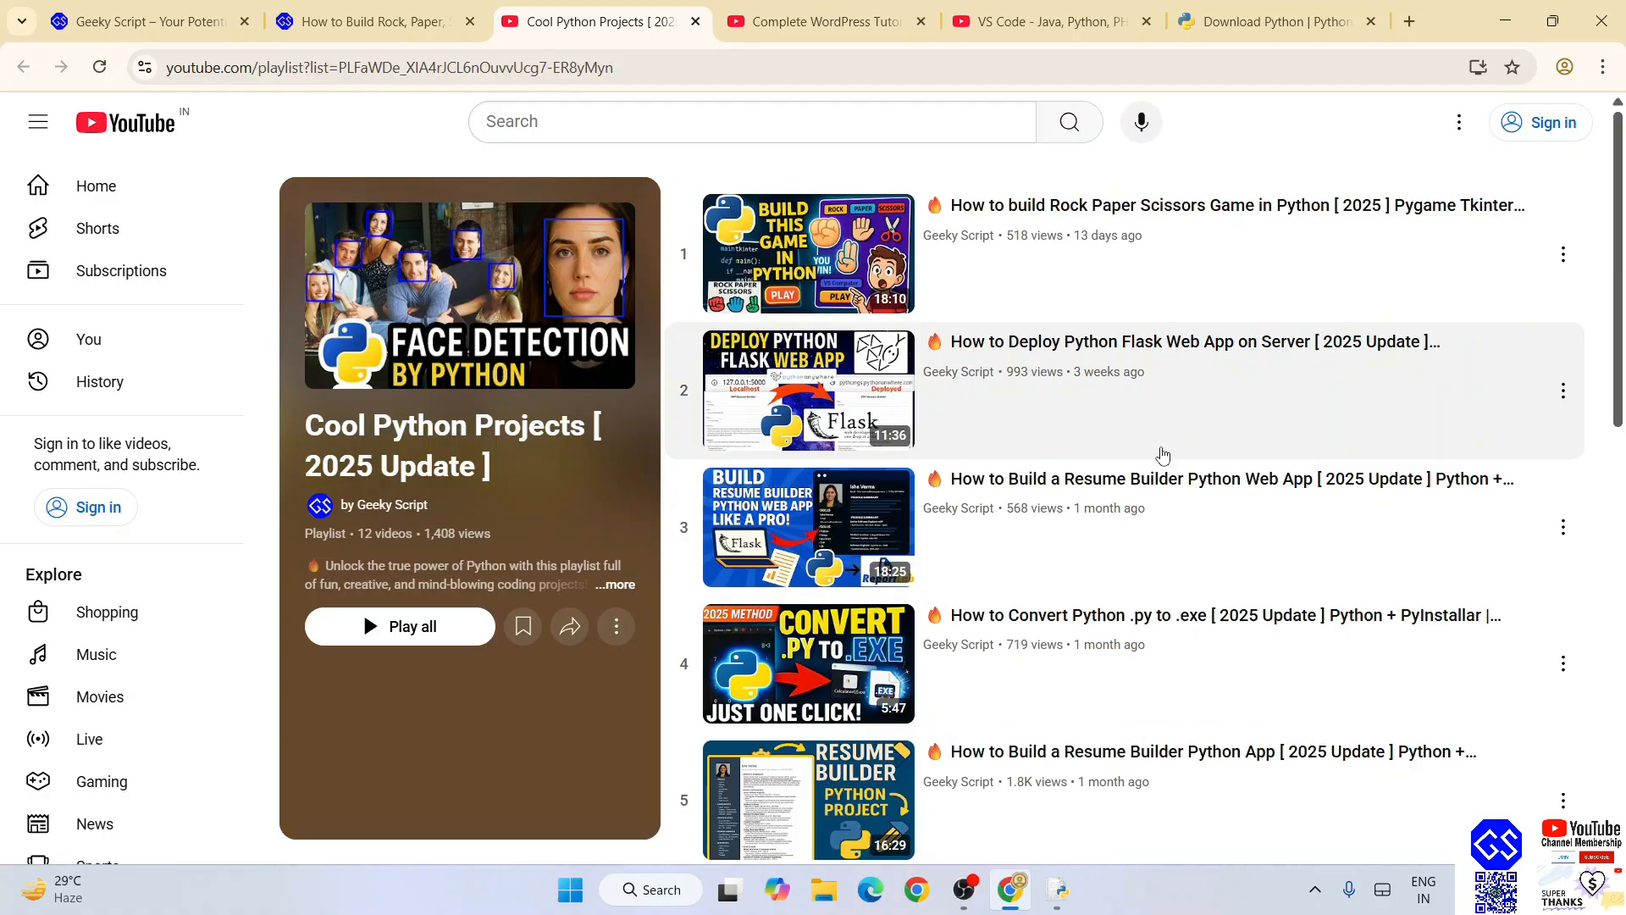
mouse_move(1088, 417)
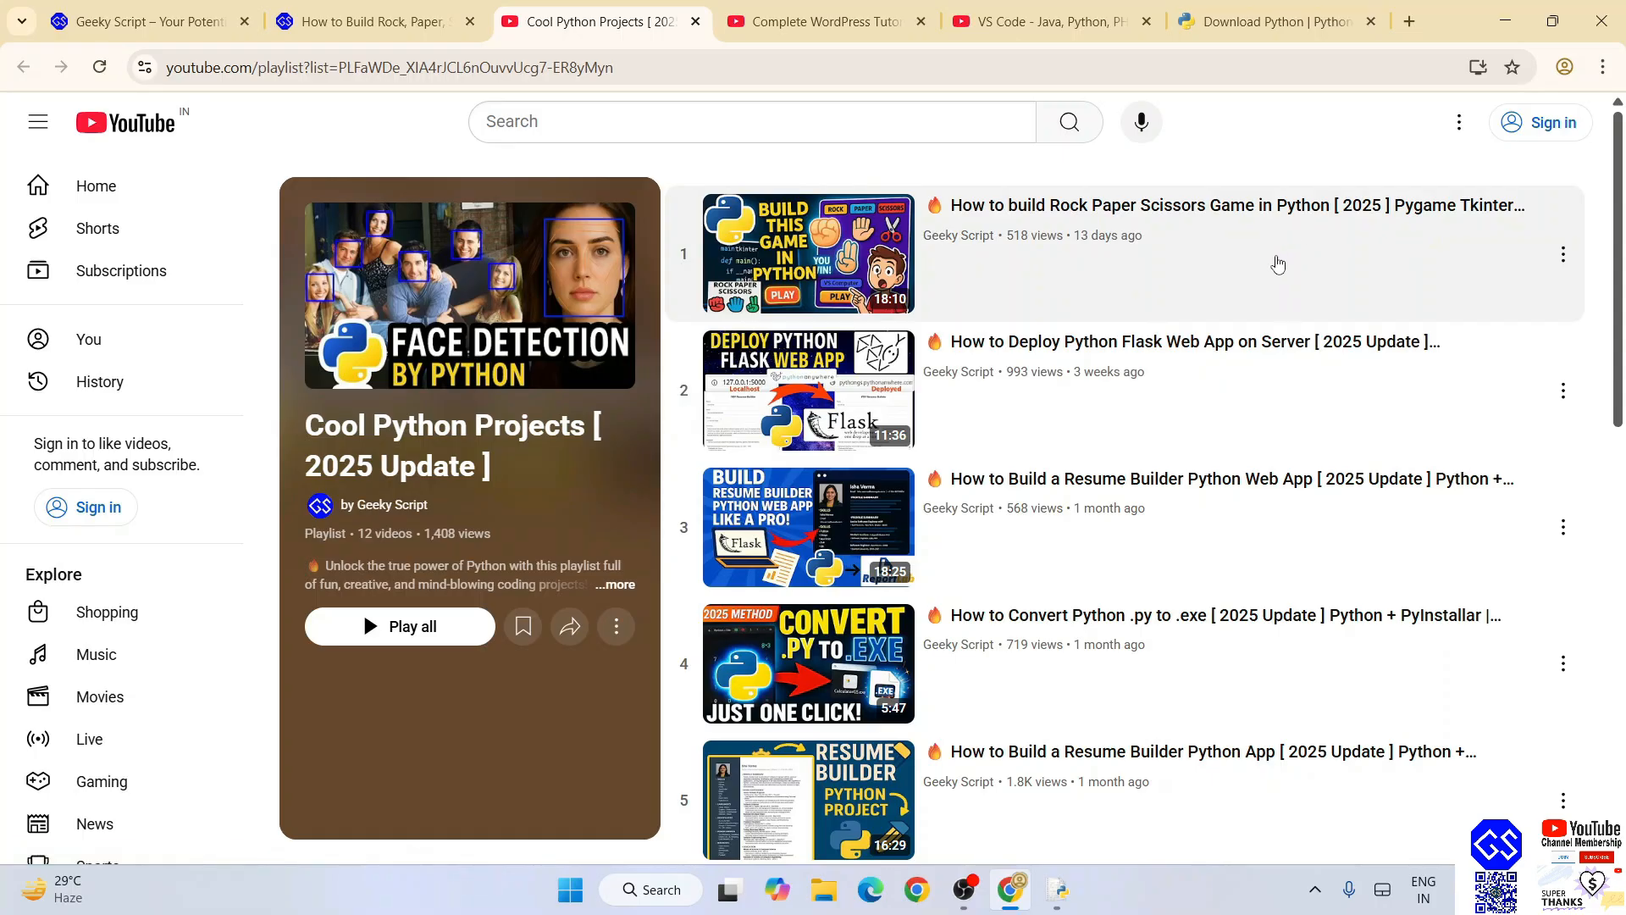
mouse_move(1203, 235)
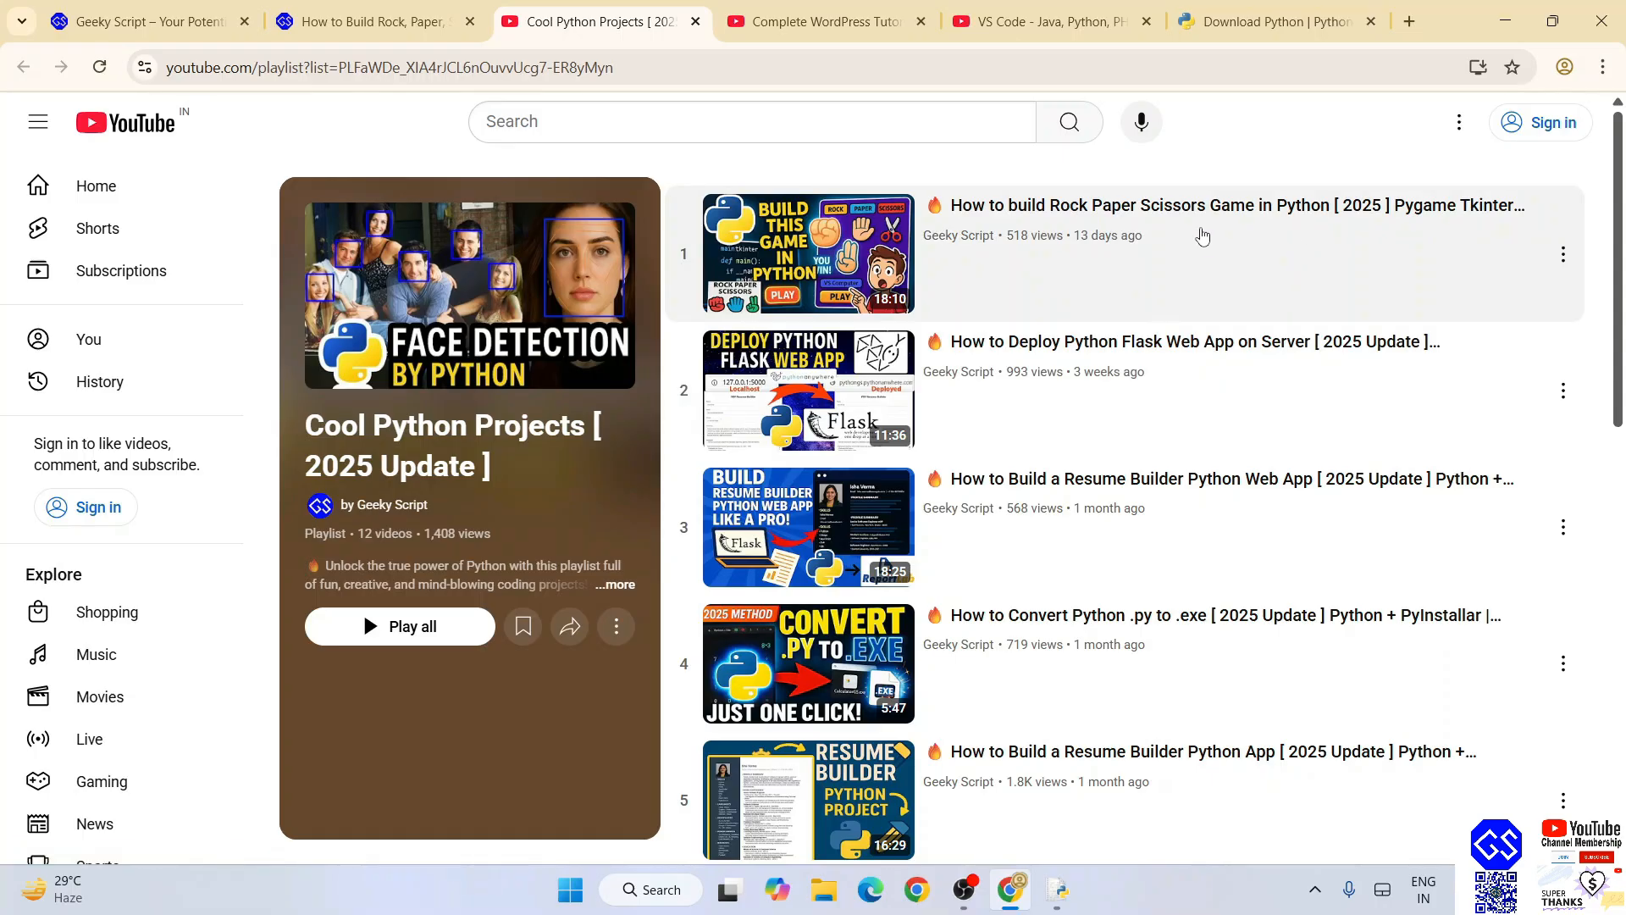
mouse_move(771, 260)
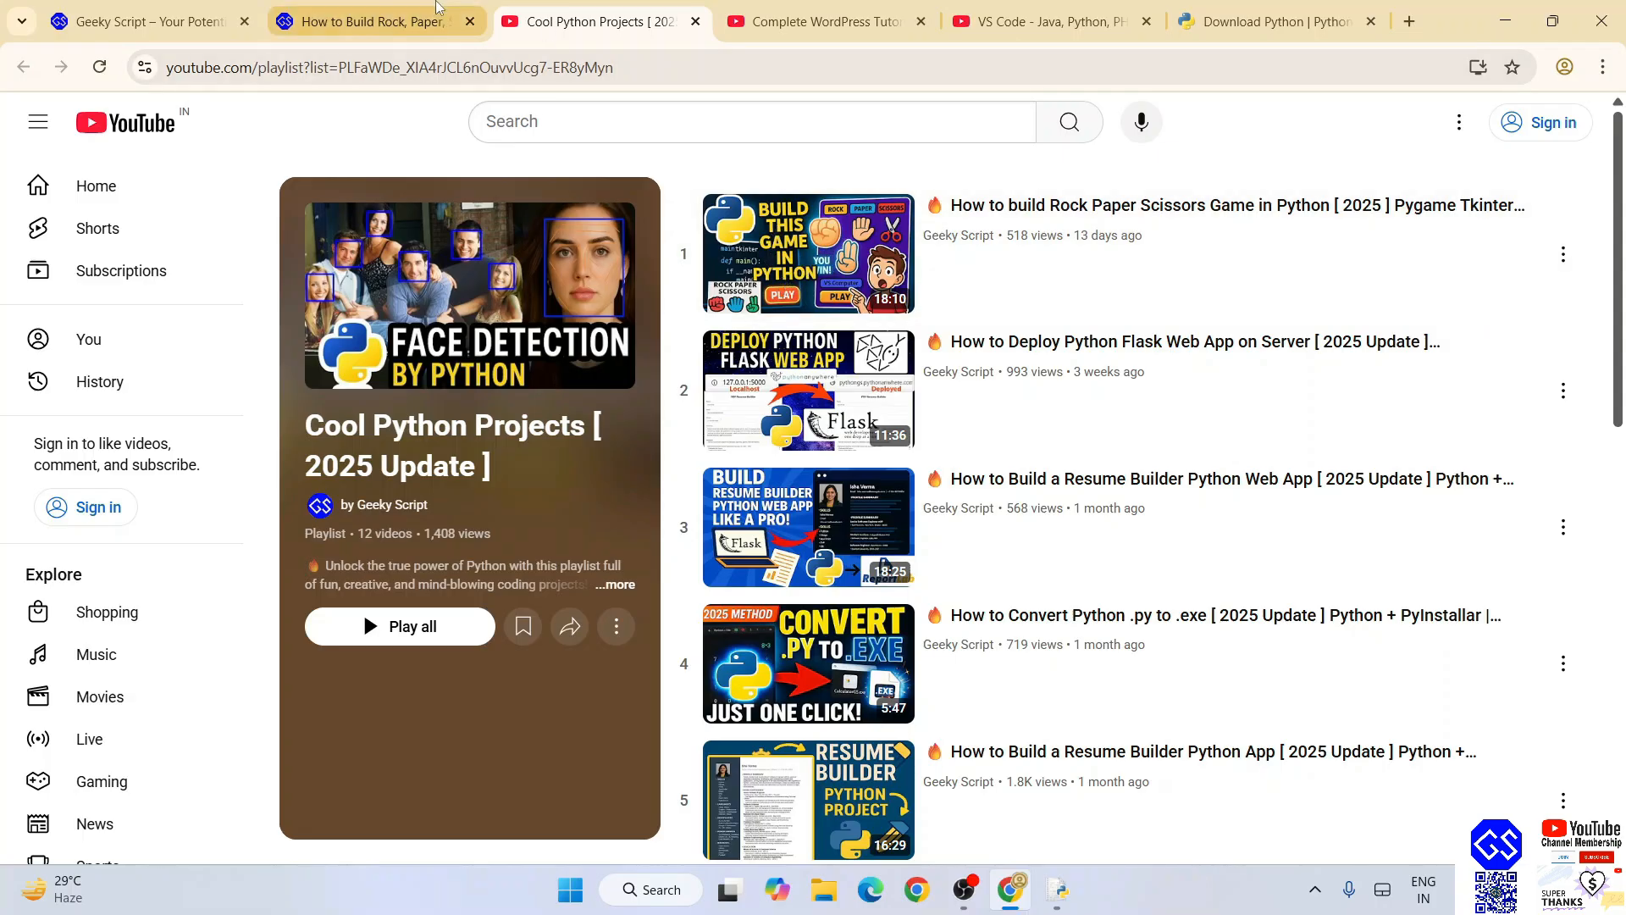
left_click(368, 20)
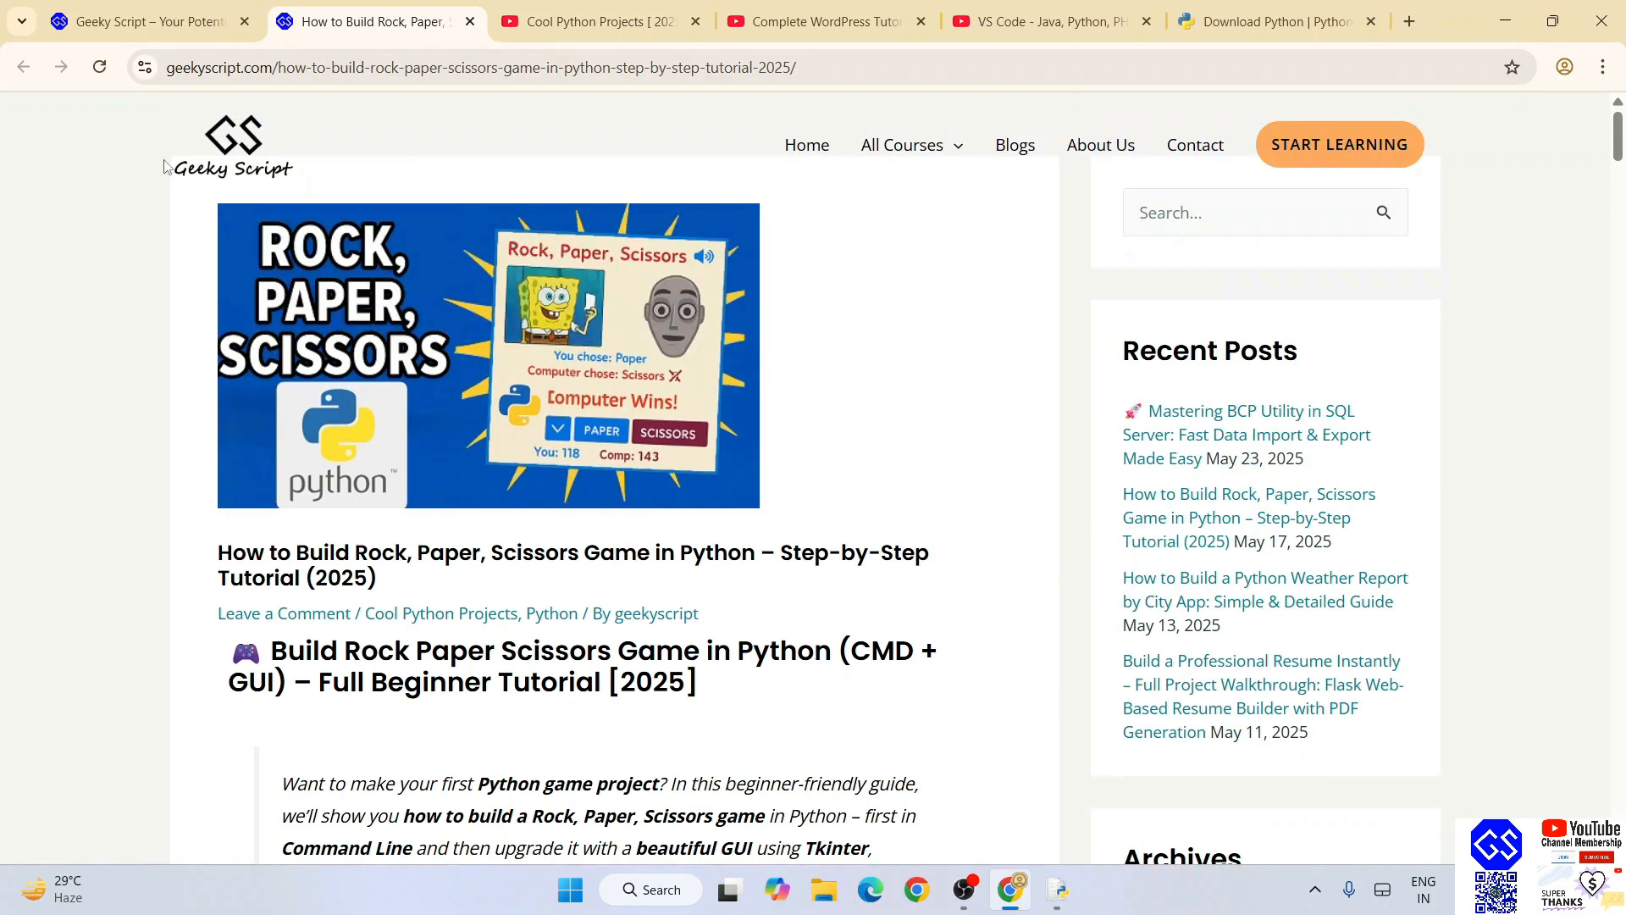
mouse_move(414, 164)
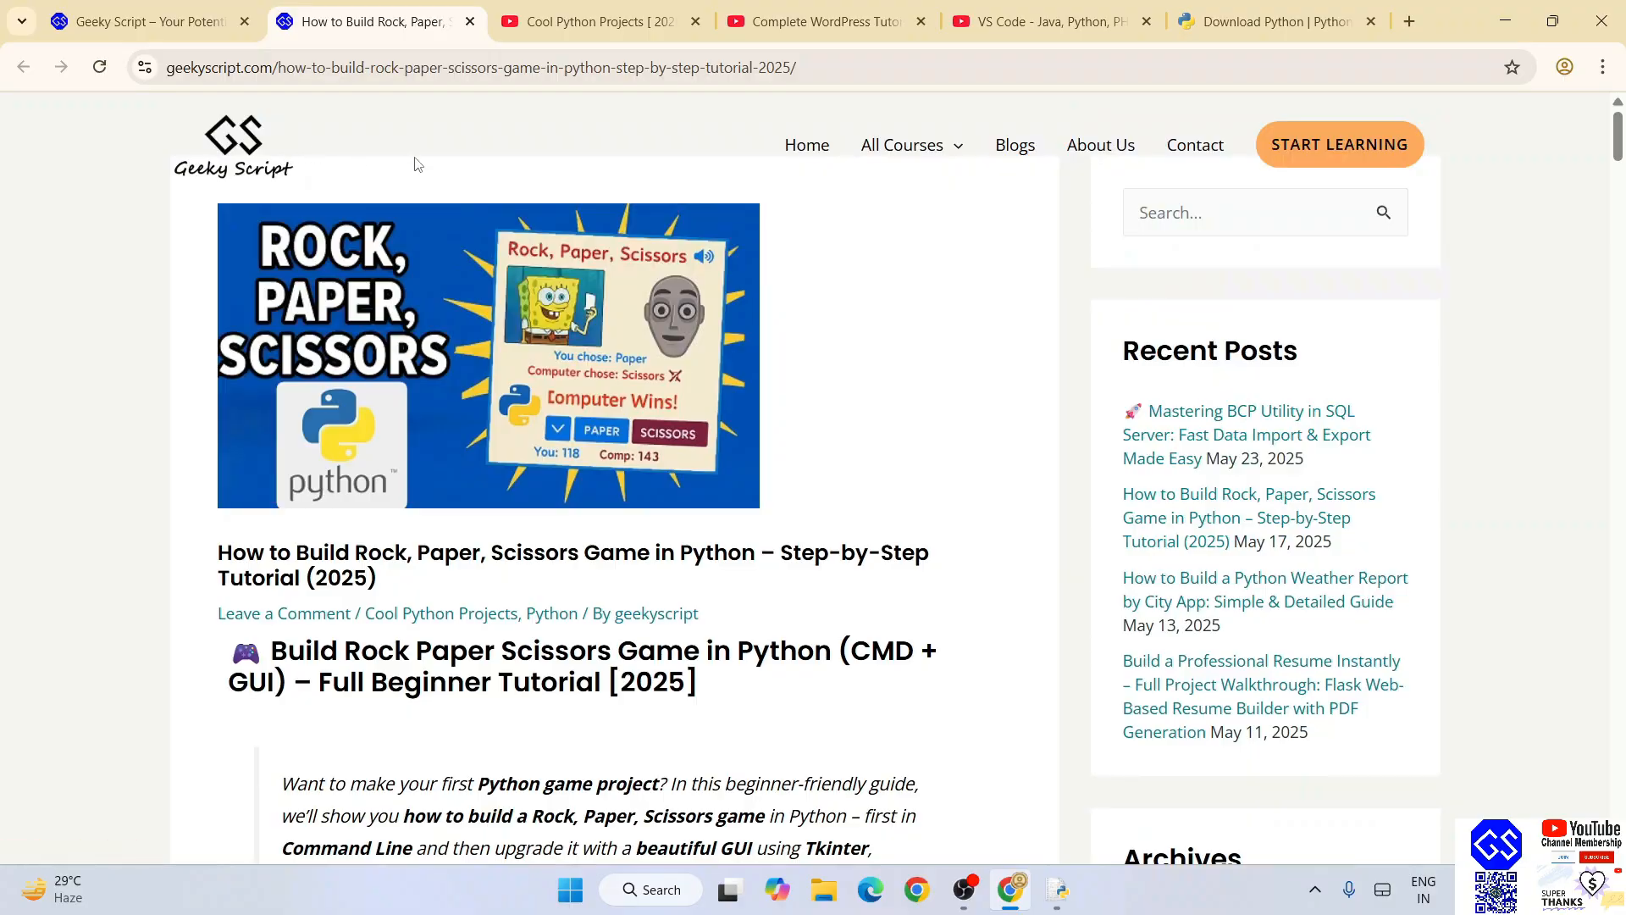
scroll("down", 3)
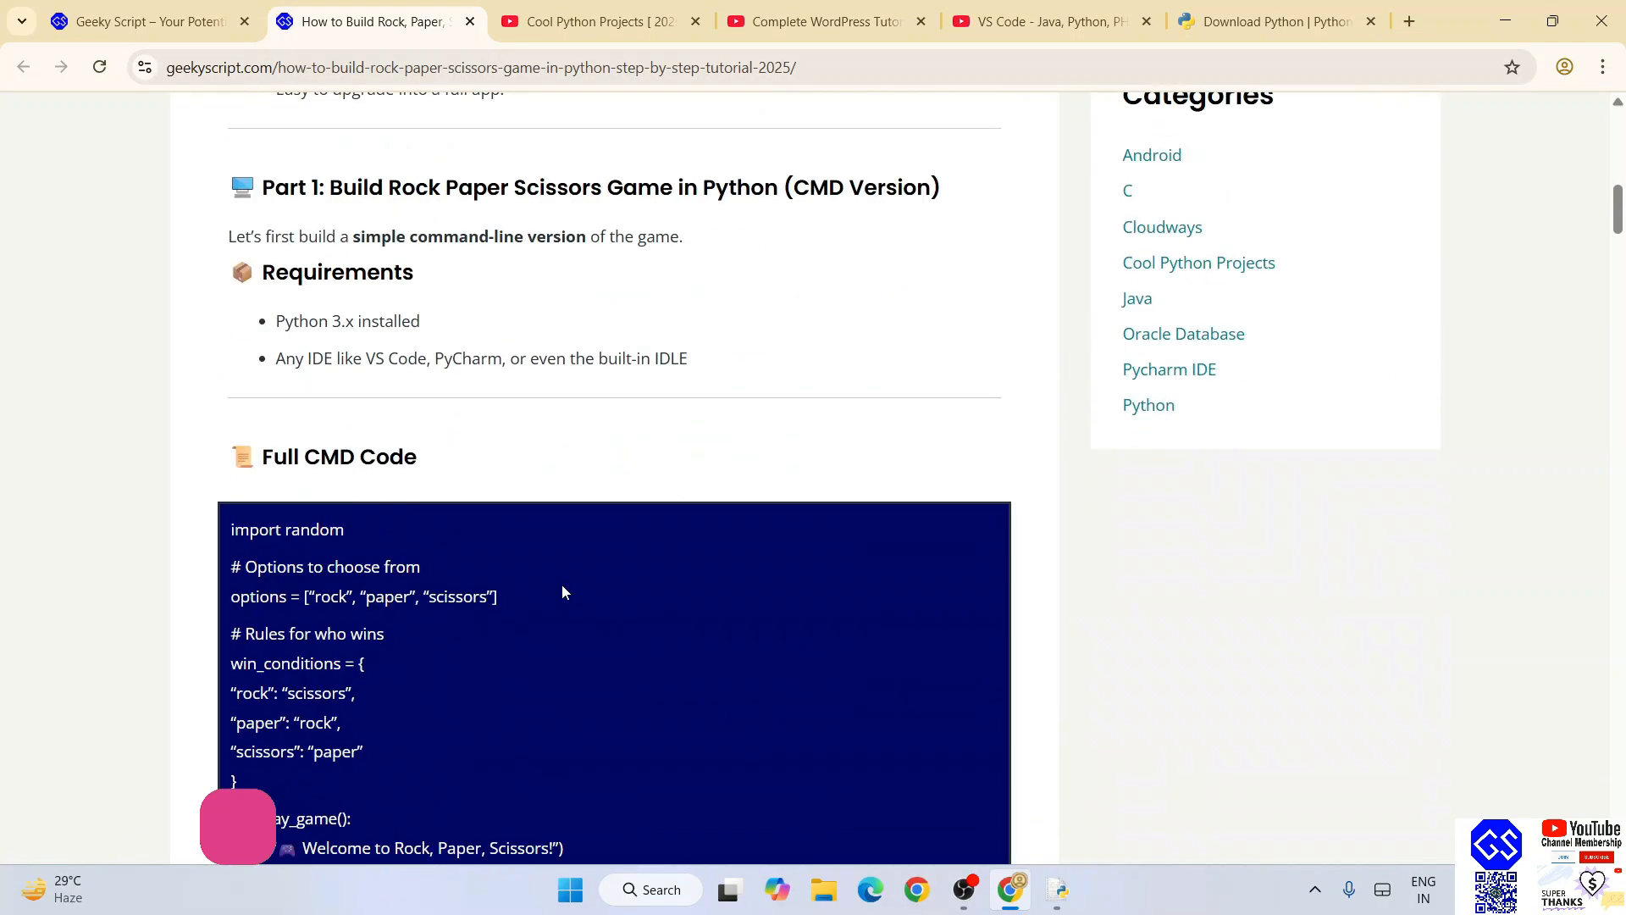
scroll("down", 3)
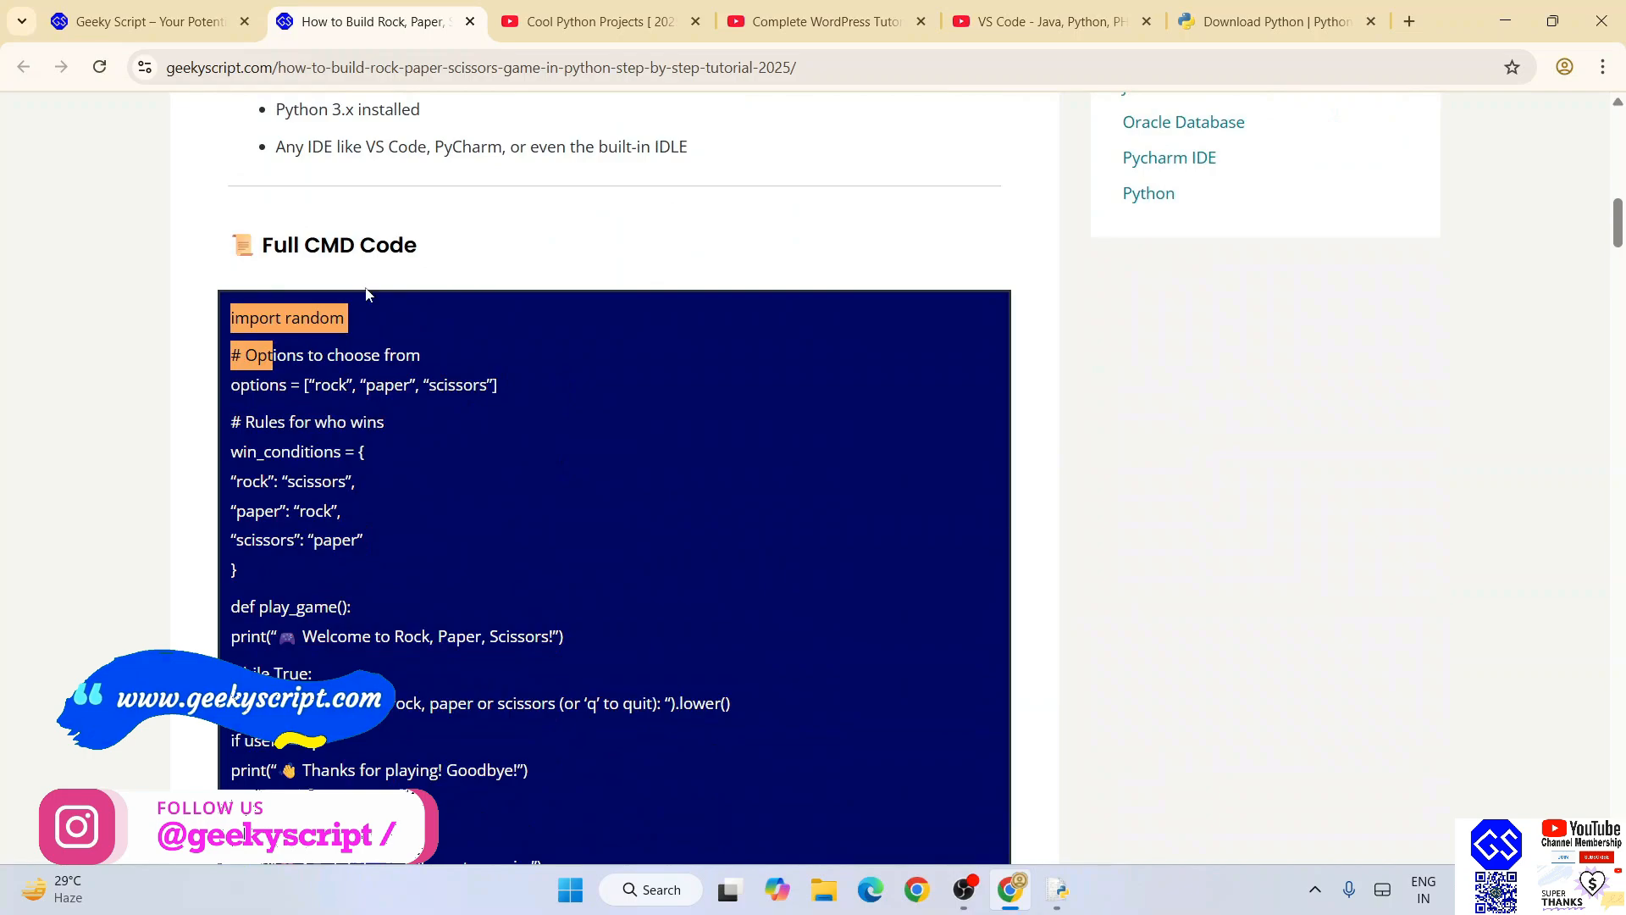
scroll("down", 3)
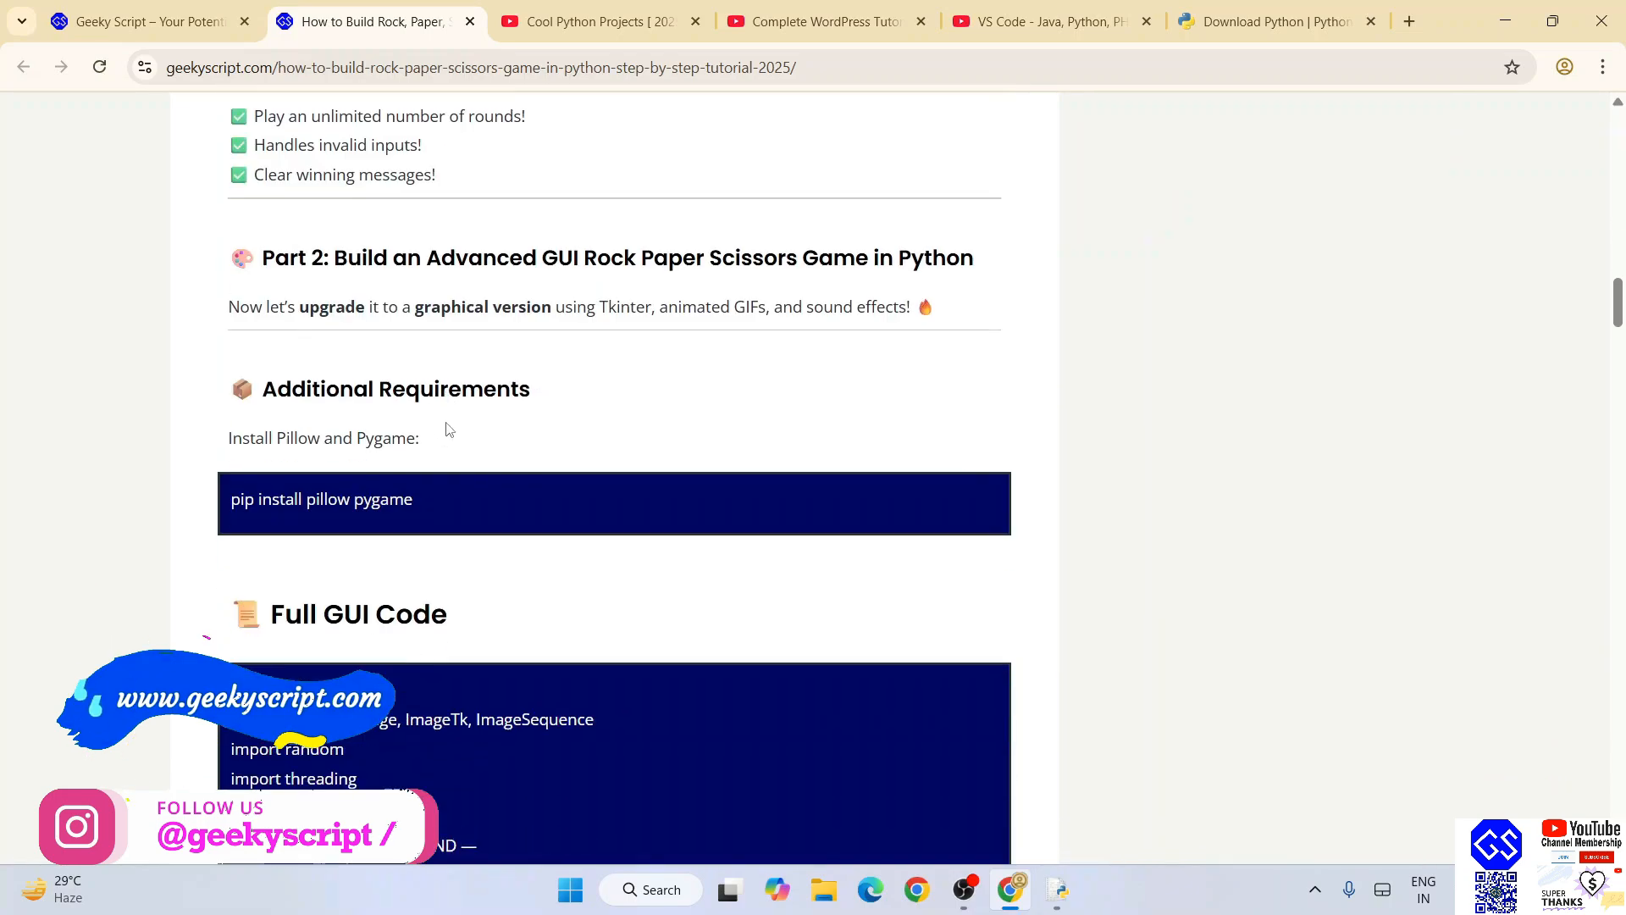
scroll("down", 3)
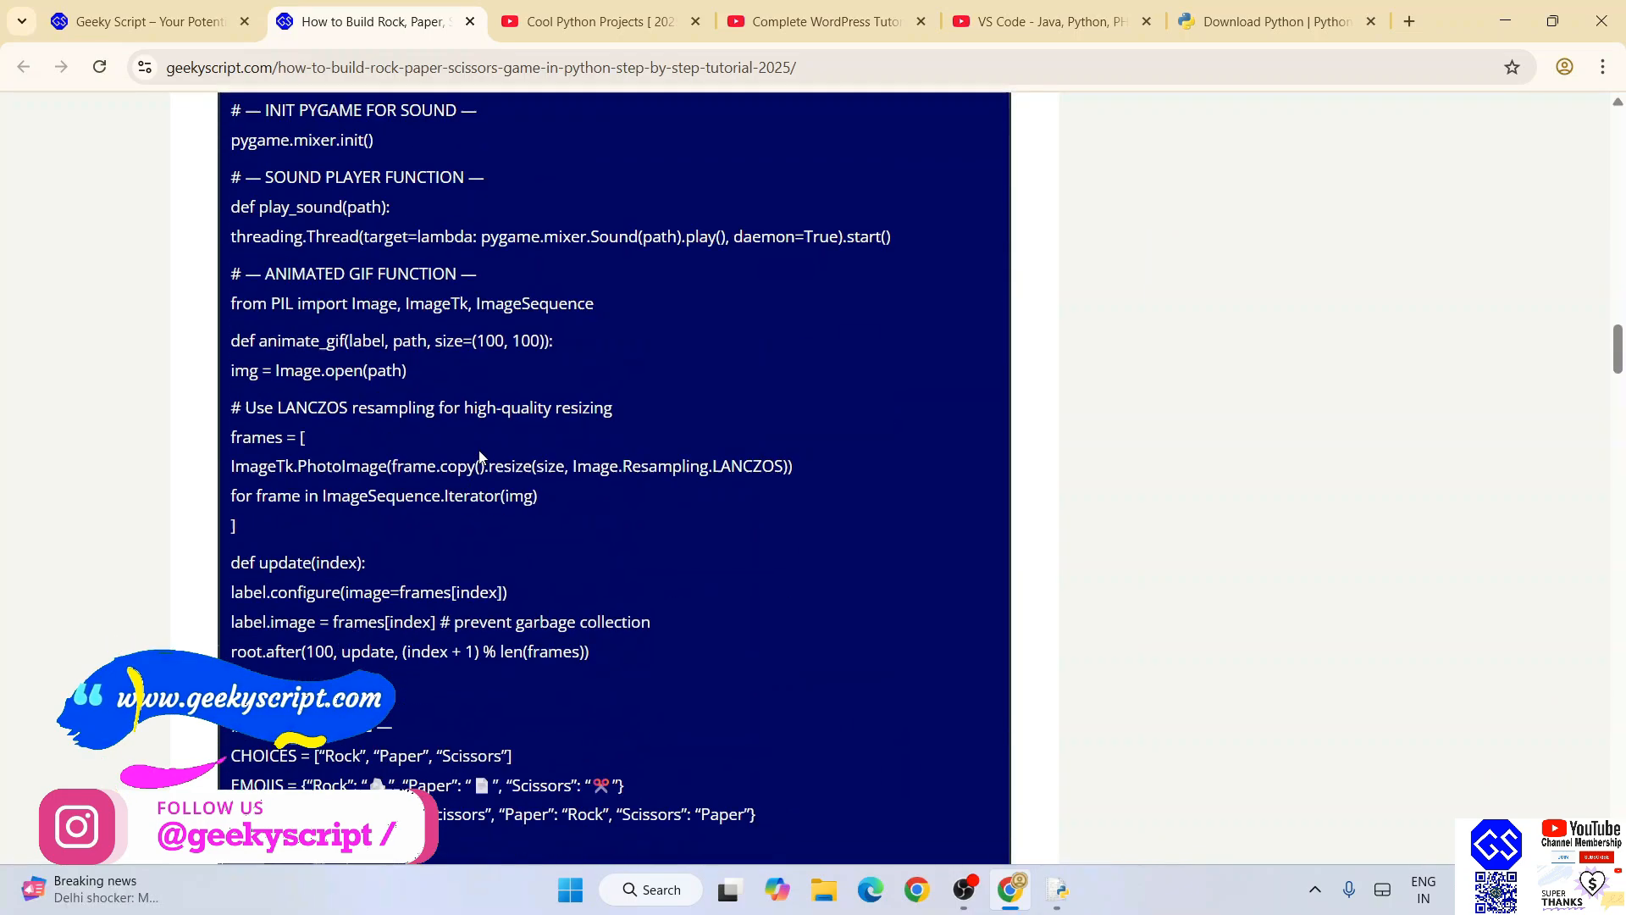
scroll("down", 3)
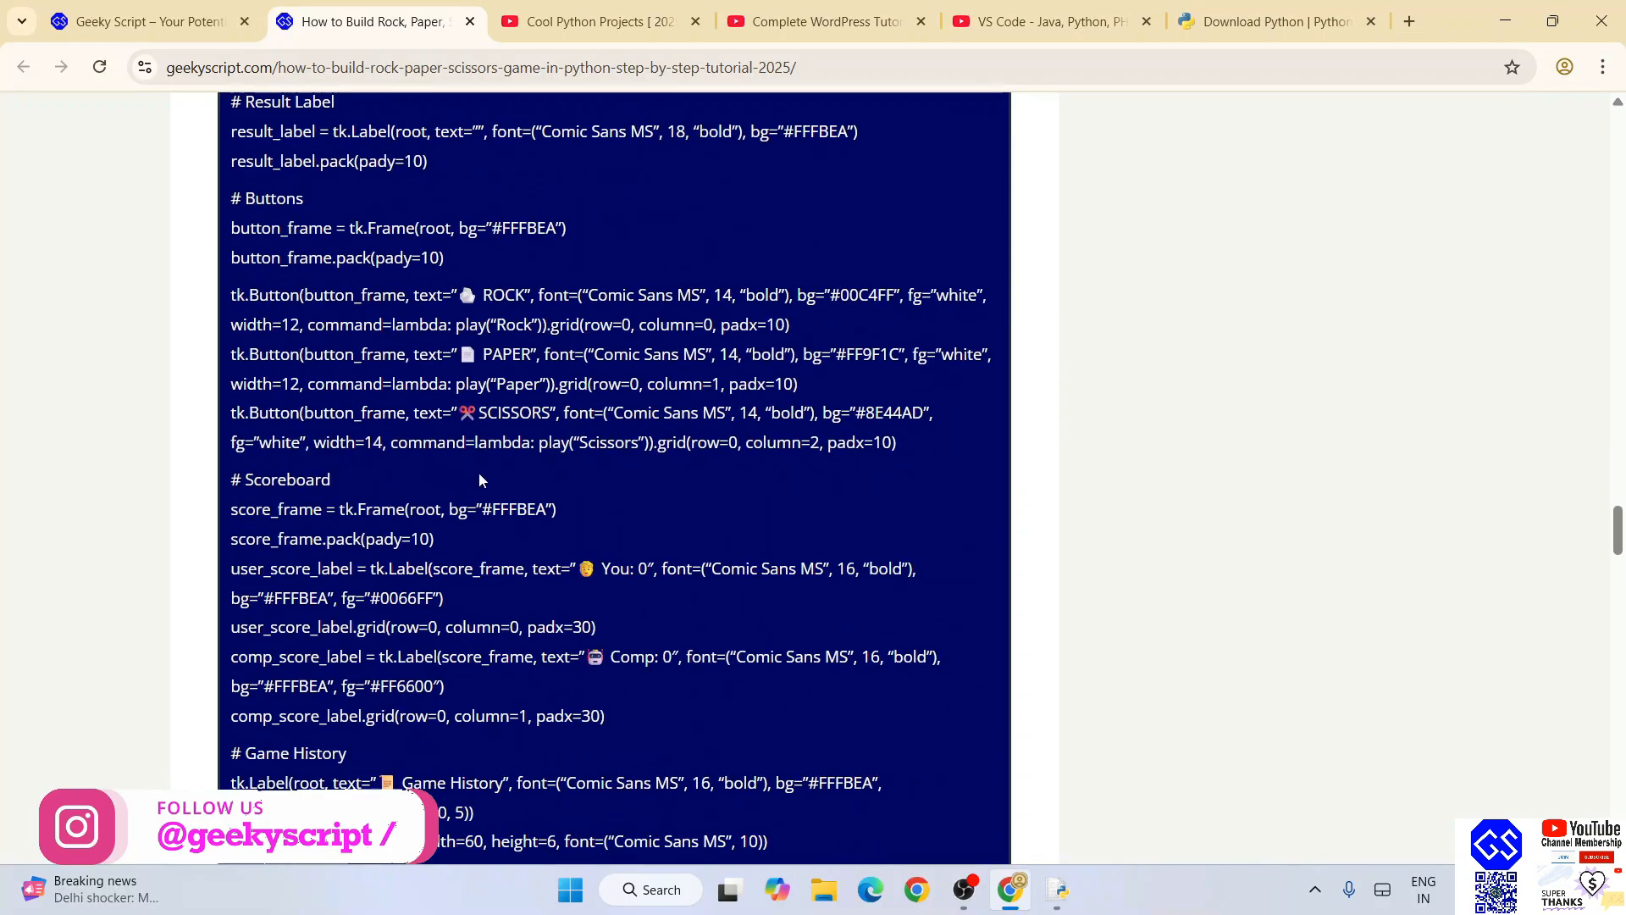
left_click(586, 21)
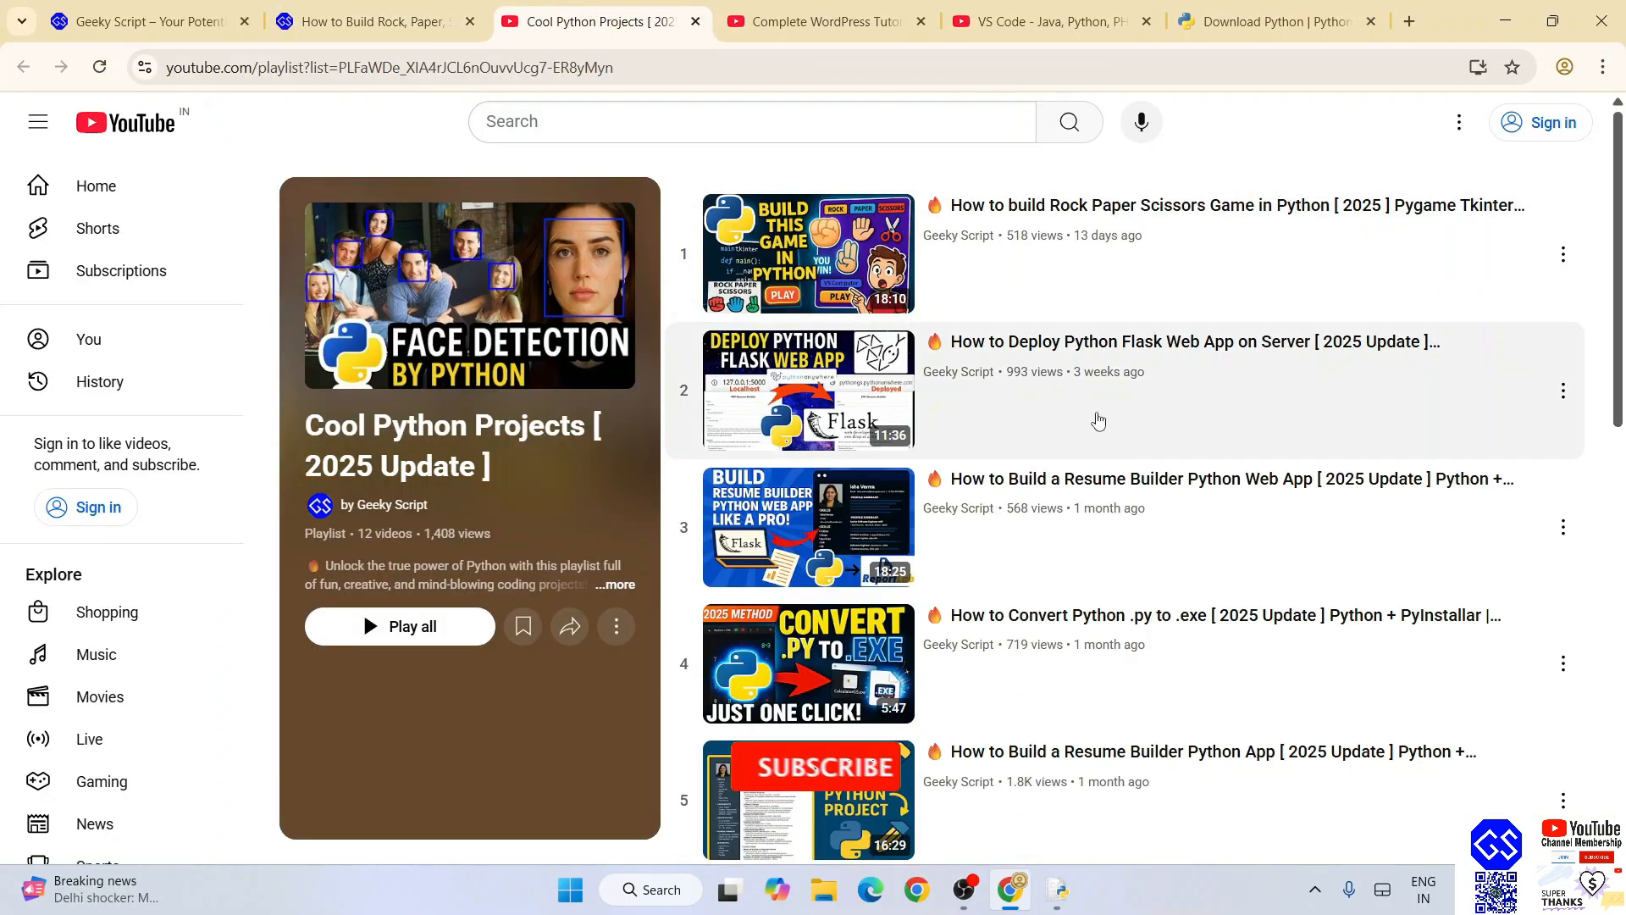
scroll("down", 3)
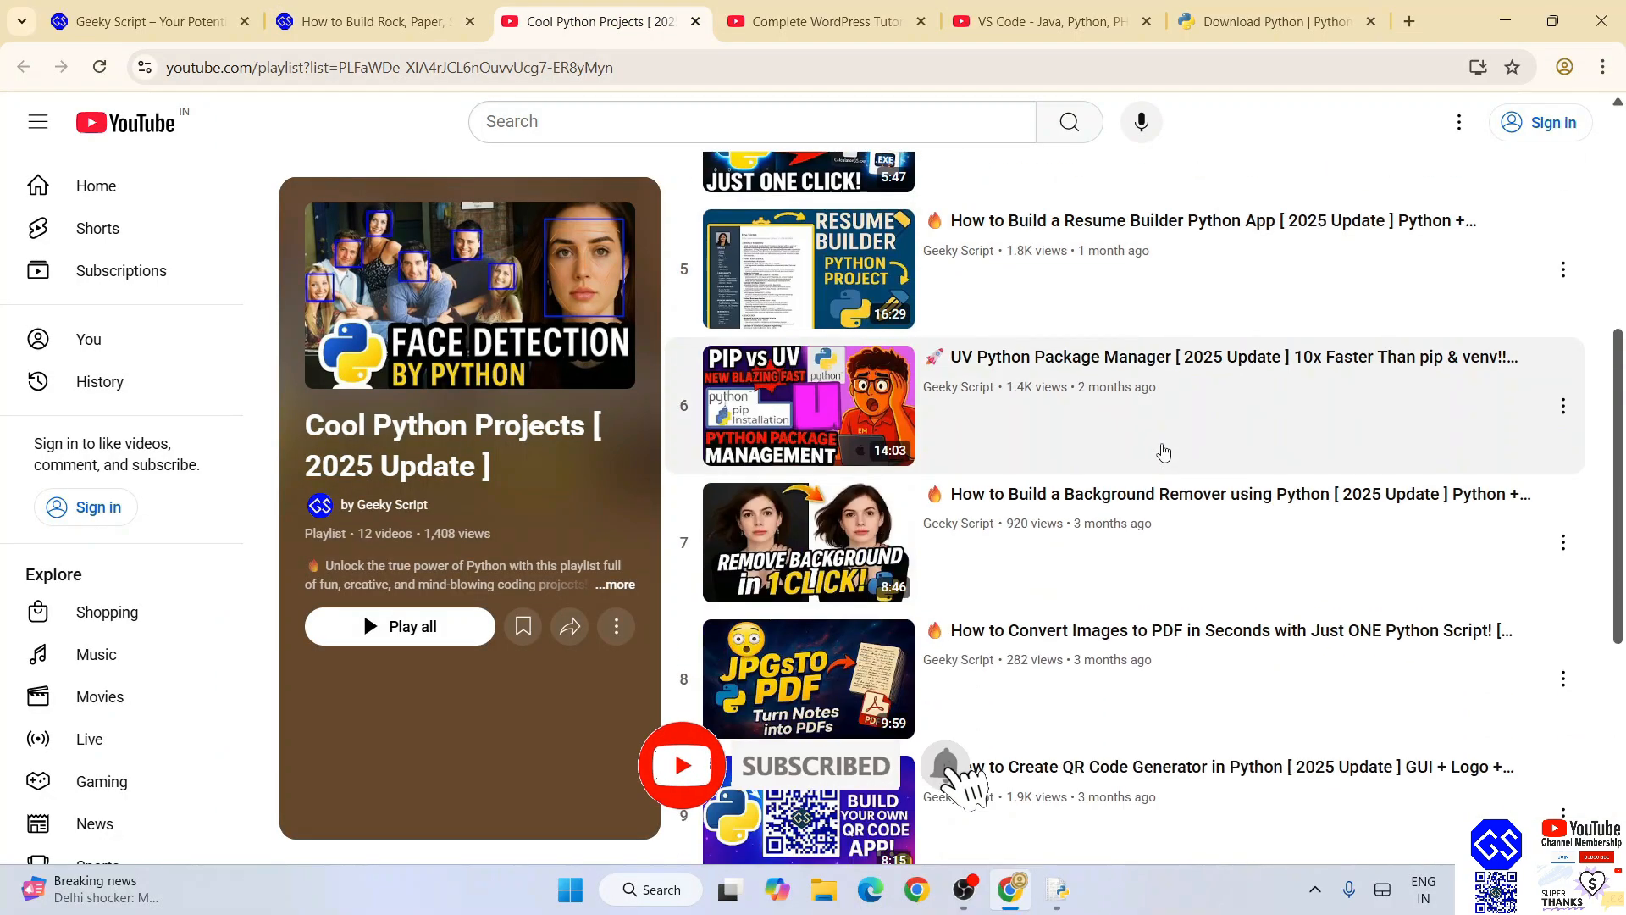